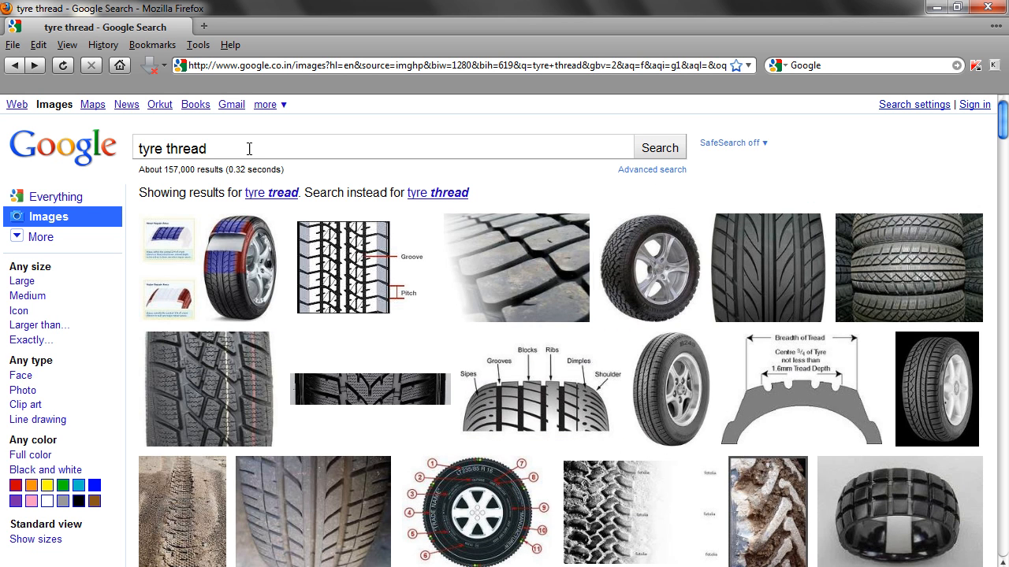
Step: Search Google Images for 'car tyre' instead of tyre thread
type("car")
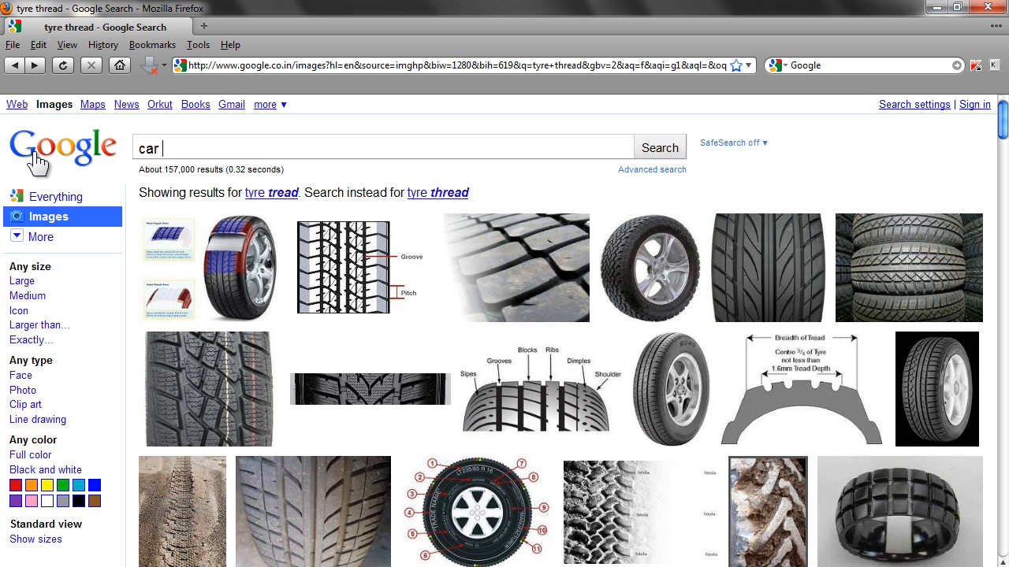
type("tyre")
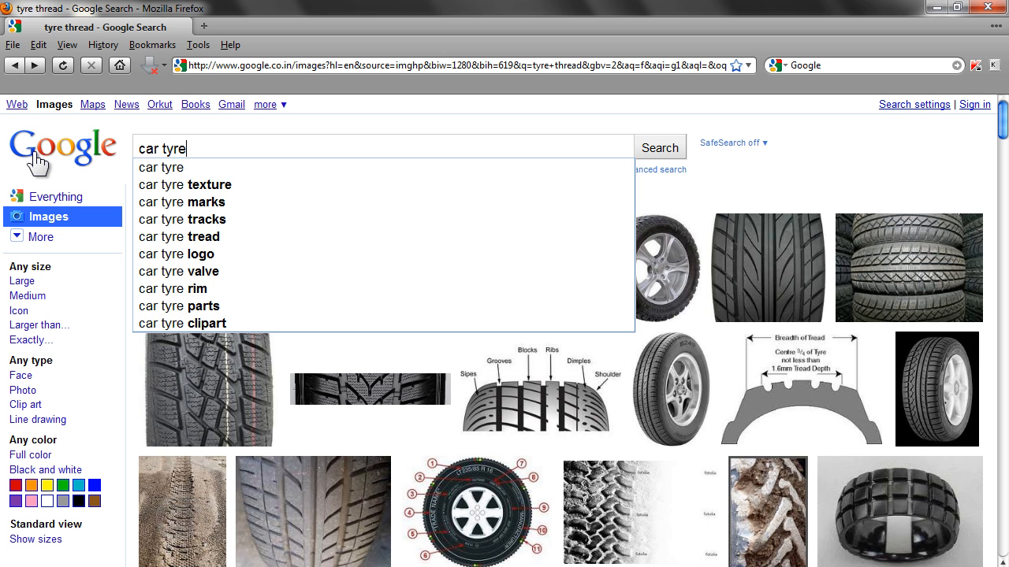
left_click(659, 147)
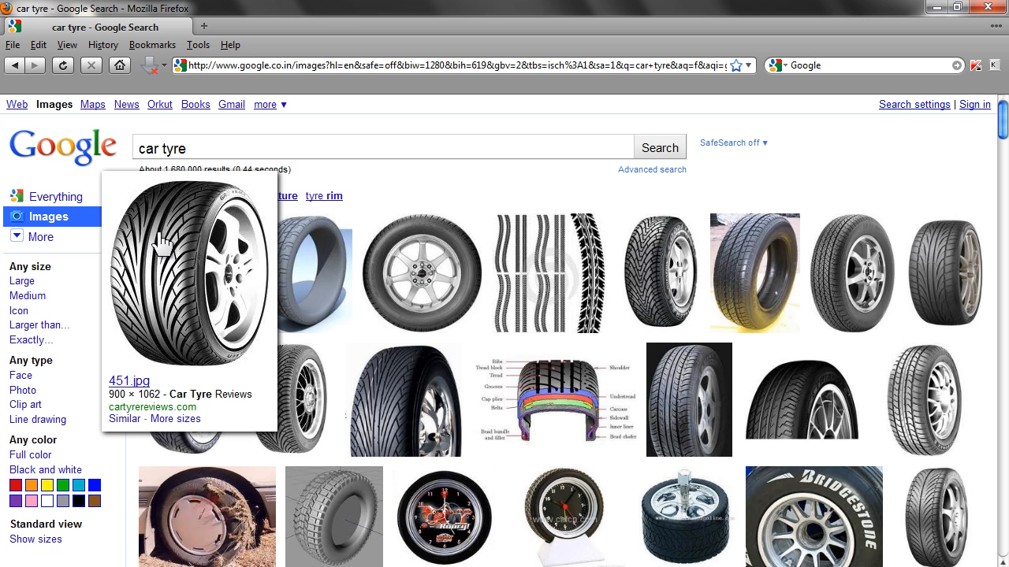
mouse_move(261, 357)
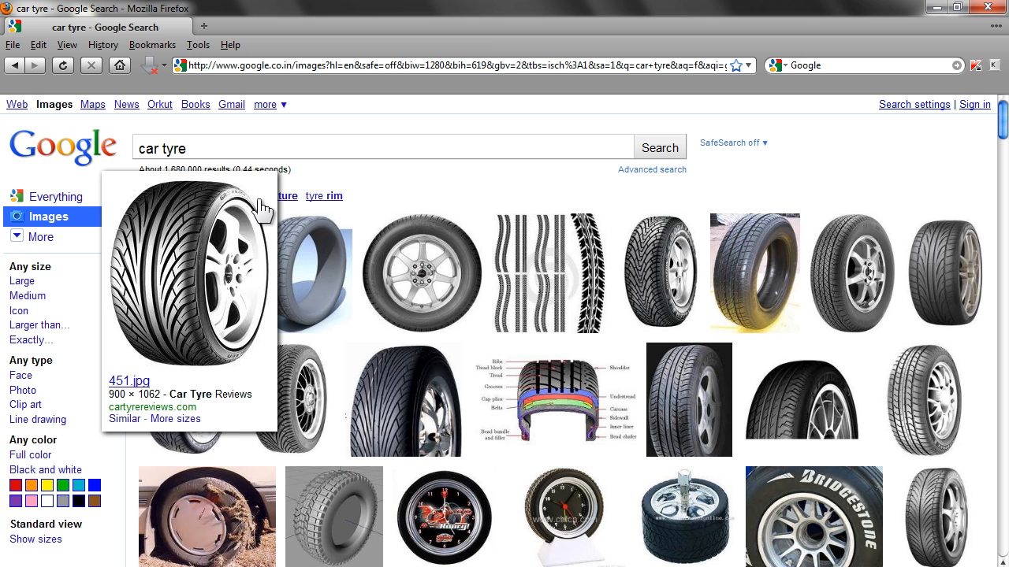
mouse_move(189, 260)
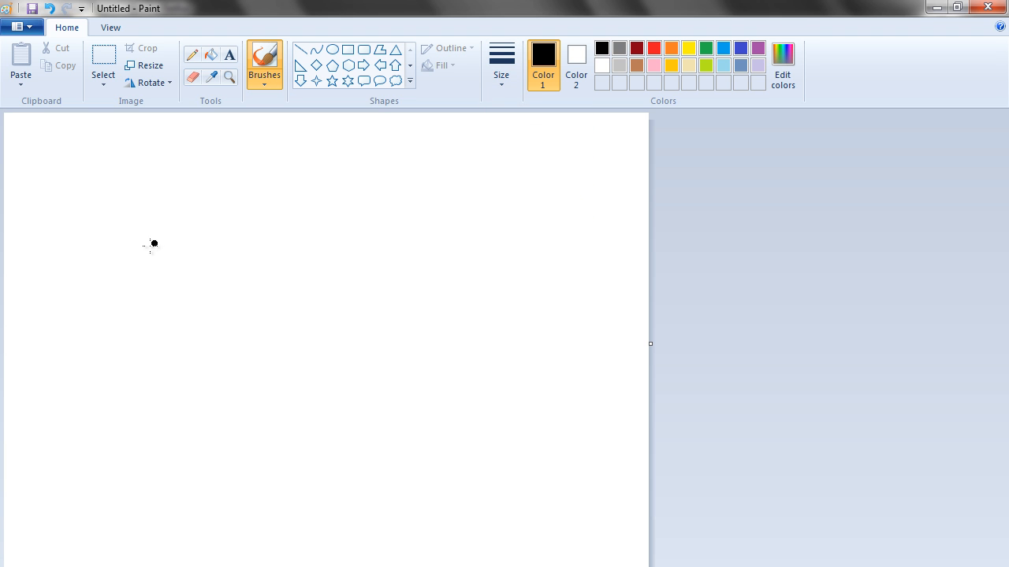
mouse_move(209, 197)
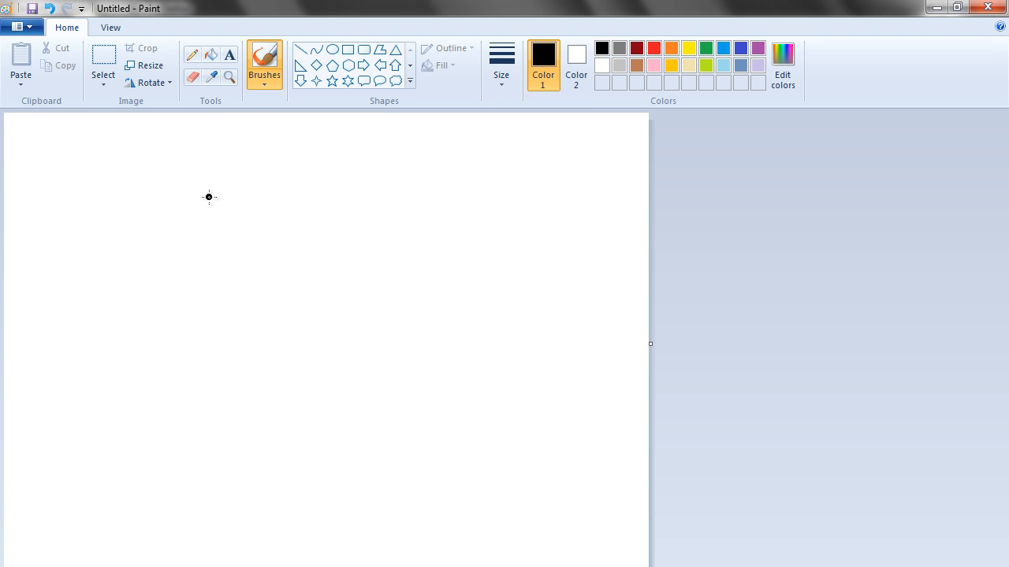
Step: Draw the curved tread strip outline with a pointed left end
left_click_drag(213, 195, 177, 245)
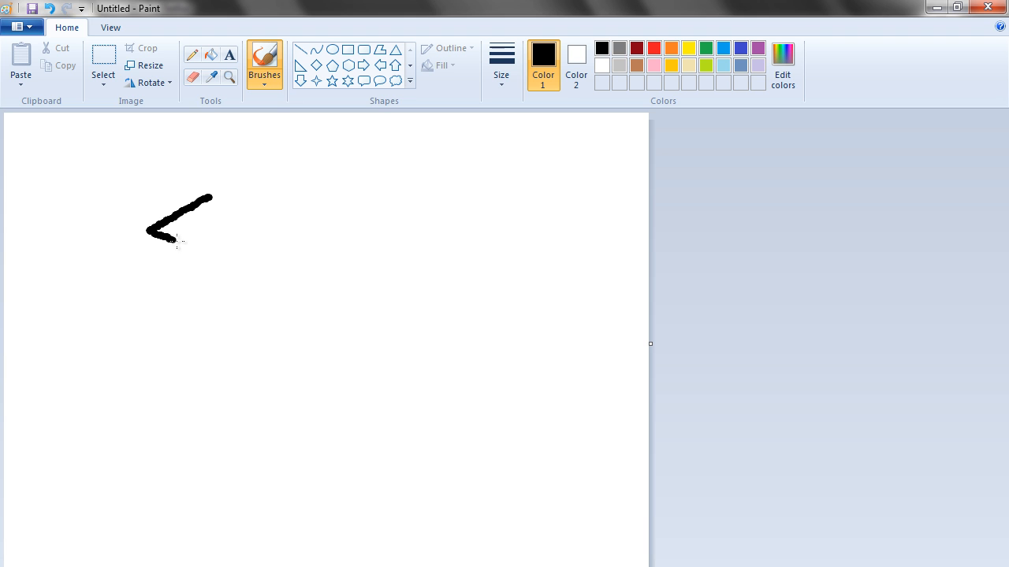
left_click_drag(165, 241, 295, 285)
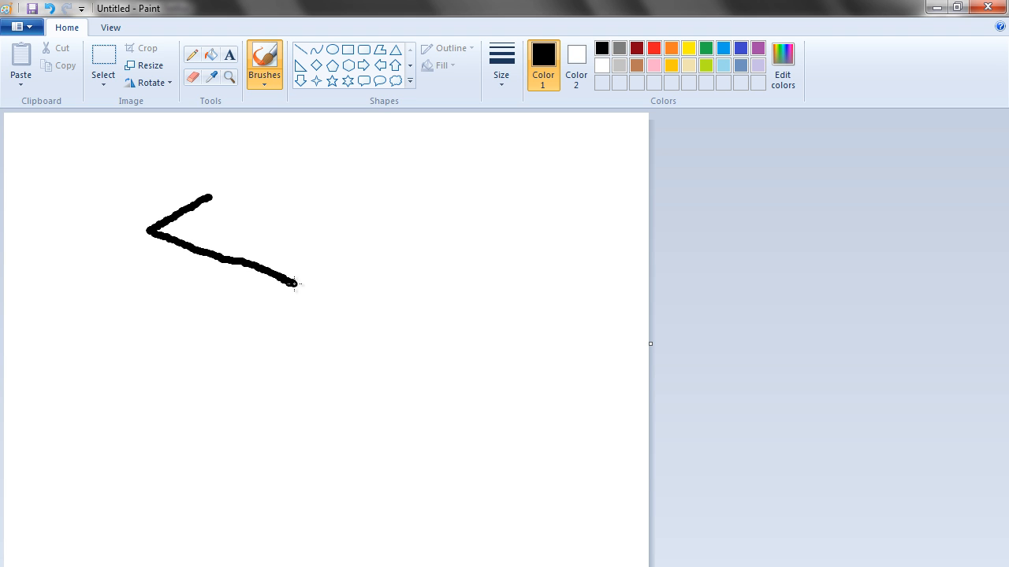
left_click_drag(292, 284, 322, 335)
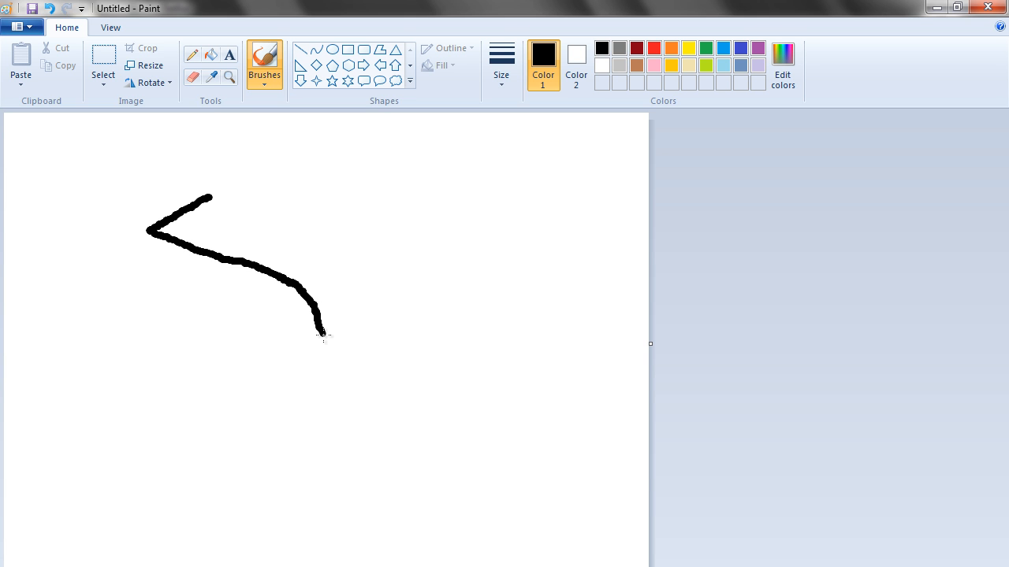
left_click_drag(322, 333, 325, 372)
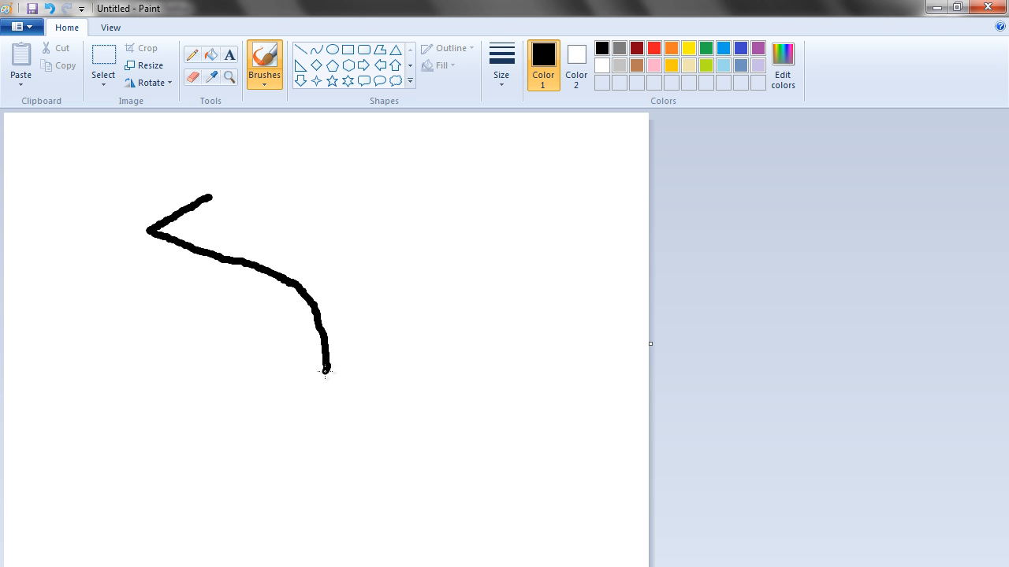
left_click_drag(325, 370, 303, 396)
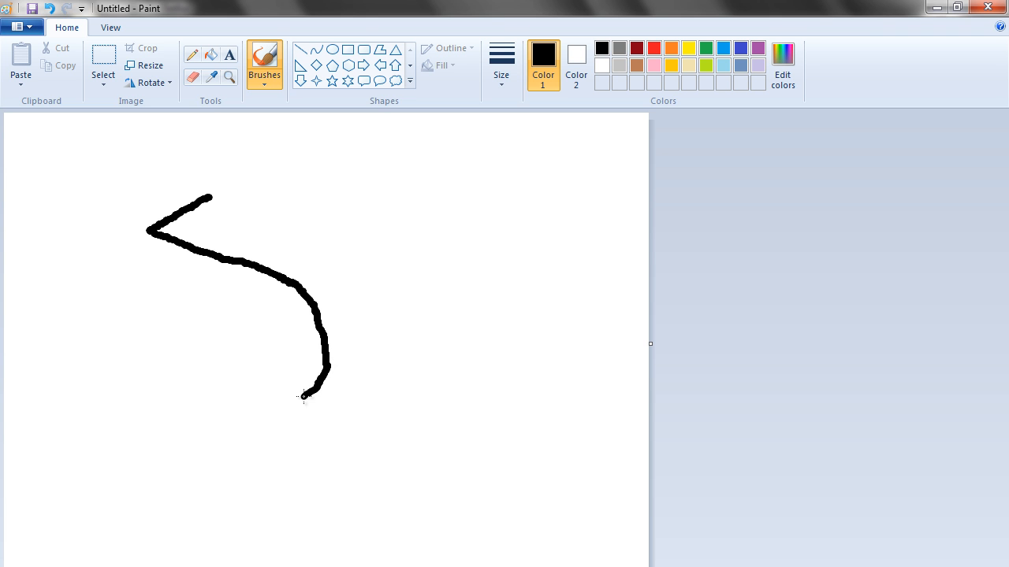
left_click_drag(211, 194, 307, 228)
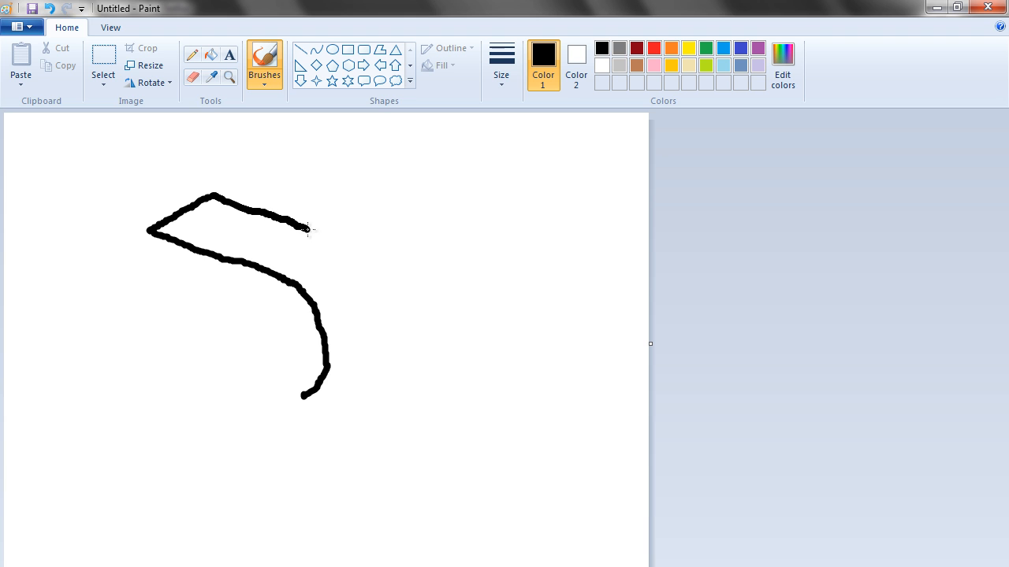
left_click_drag(307, 228, 359, 351)
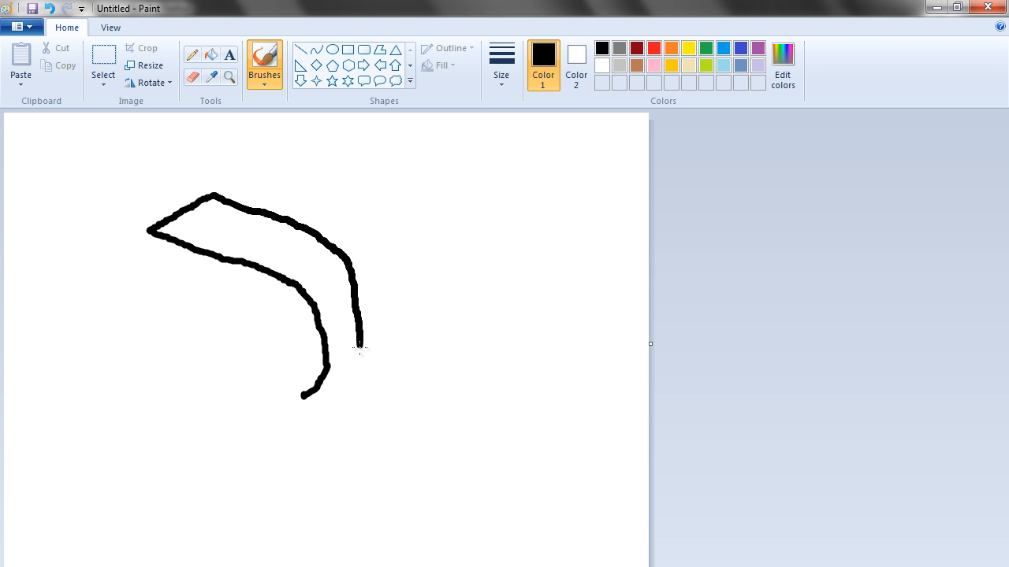
left_click_drag(358, 346, 304, 402)
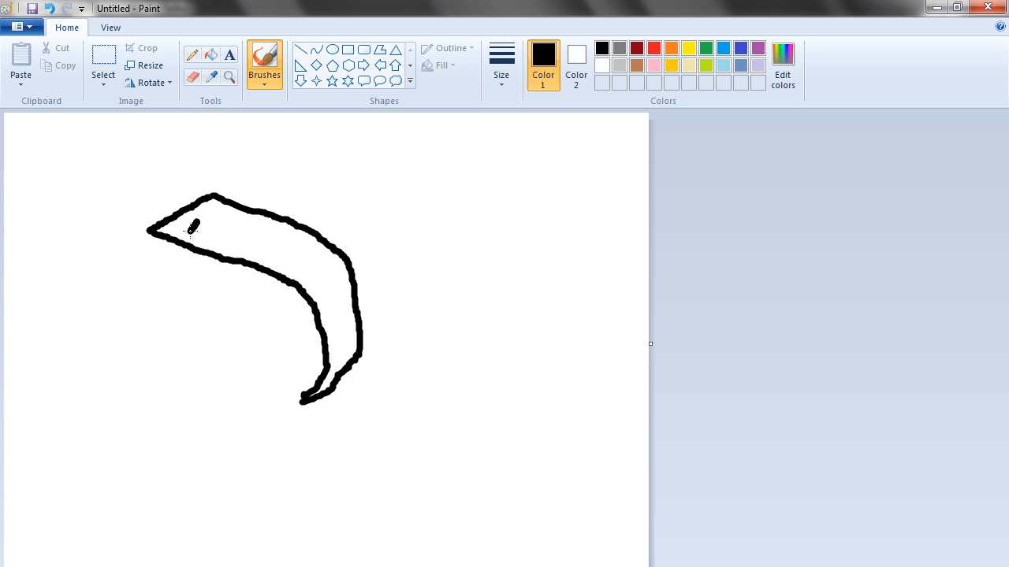
Step: Draw four tread blocks inside the strip and the tyre body outline
left_click_drag(193, 228, 225, 213)
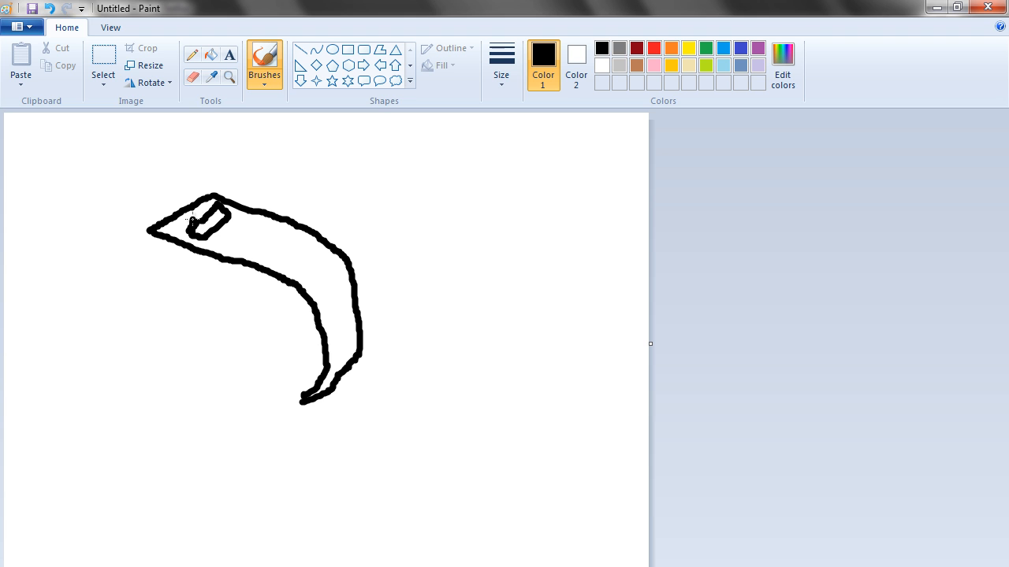
left_click_drag(233, 236, 252, 225)
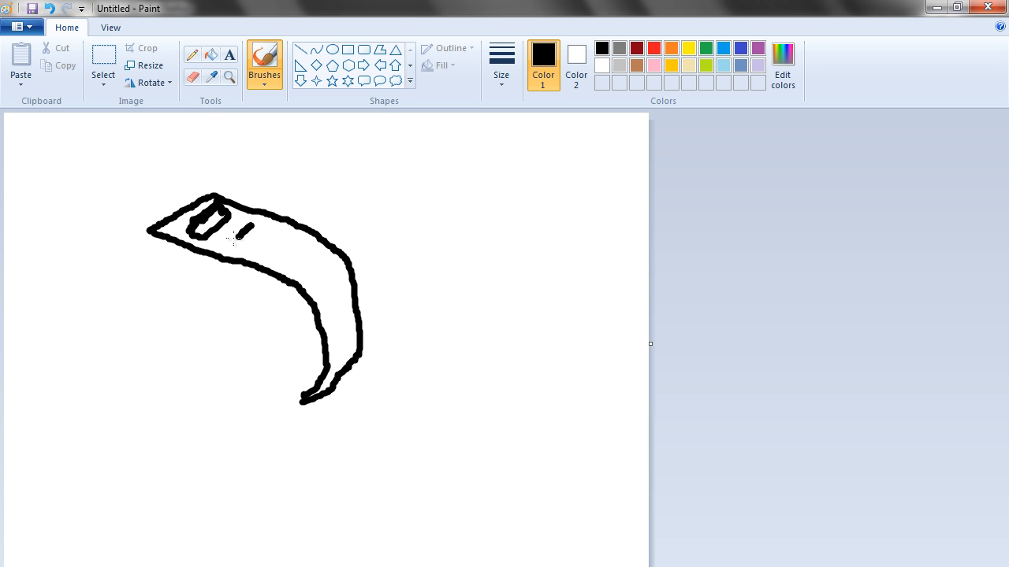
left_click_drag(252, 229, 283, 252)
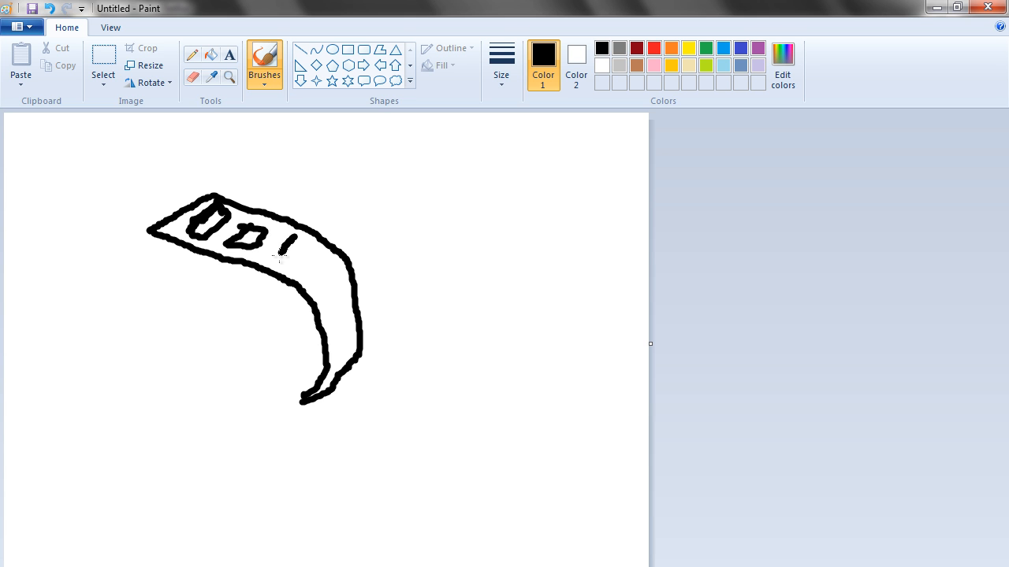
left_click_drag(283, 236, 299, 260)
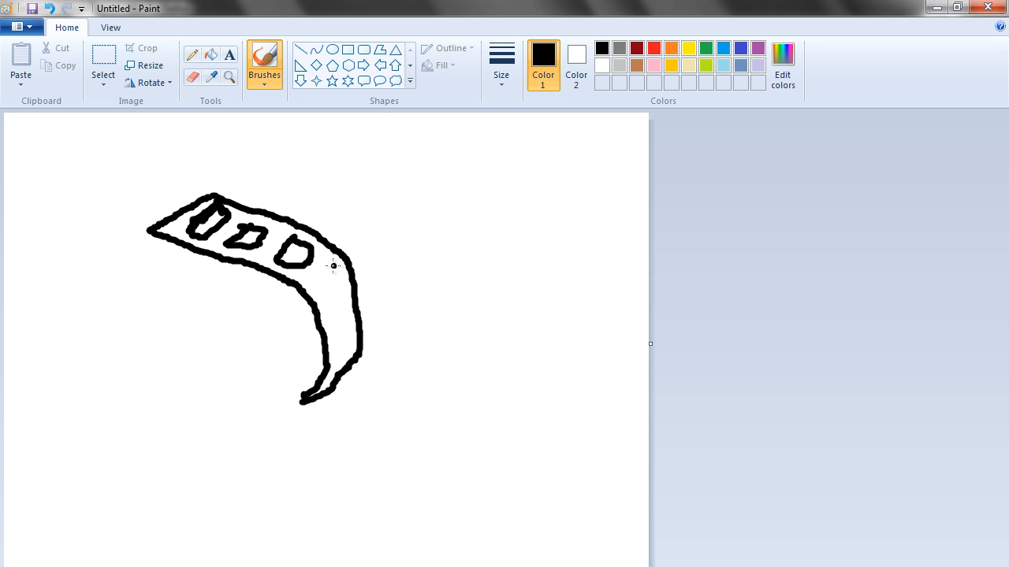
left_click_drag(327, 260, 311, 283)
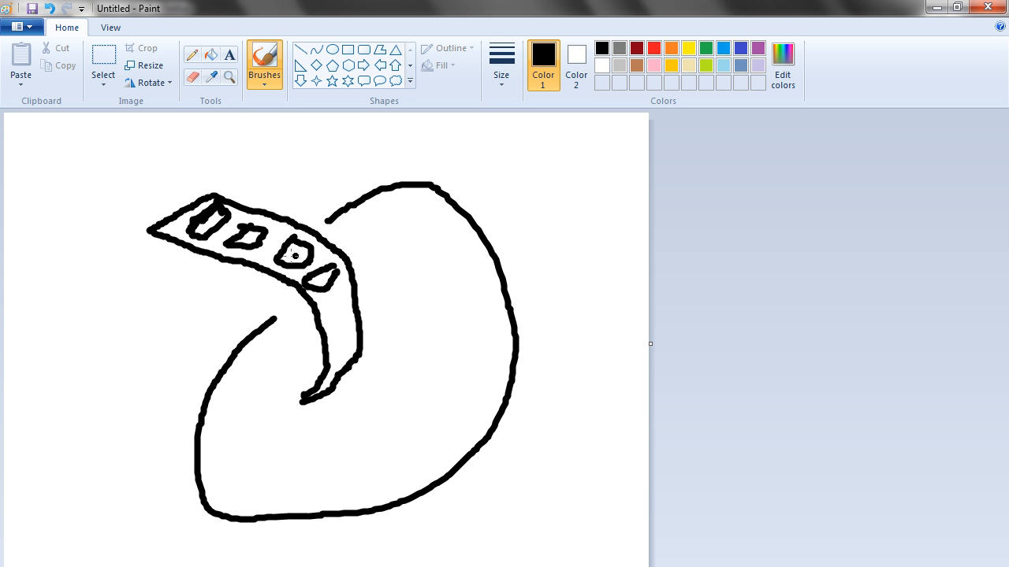
mouse_move(383, 245)
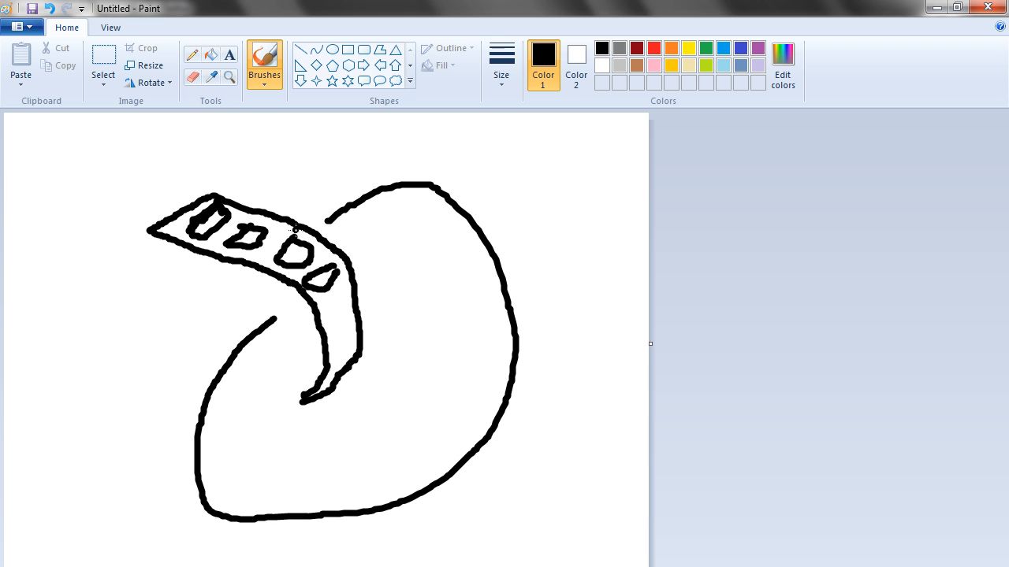
mouse_move(276, 175)
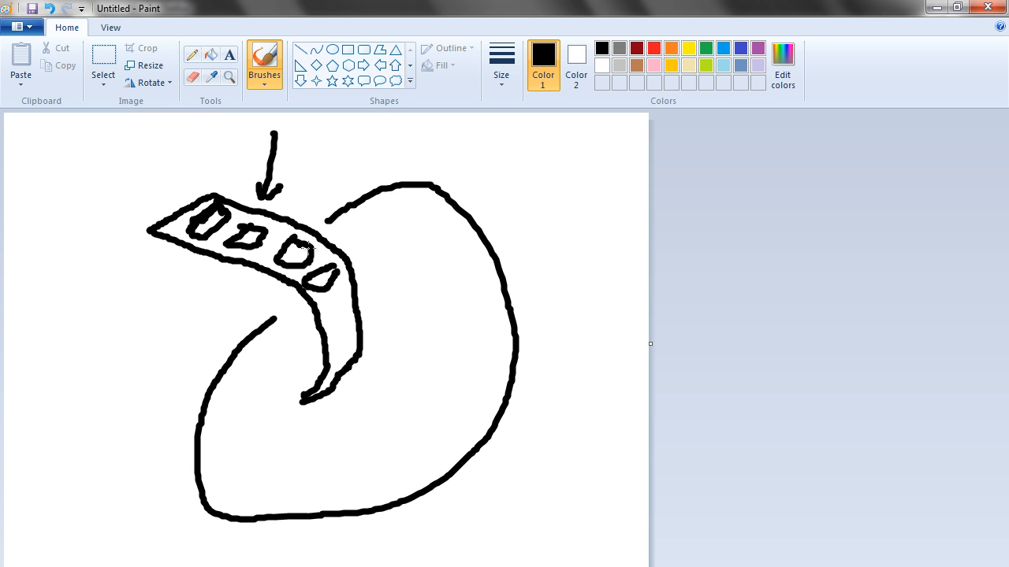
mouse_move(131, 390)
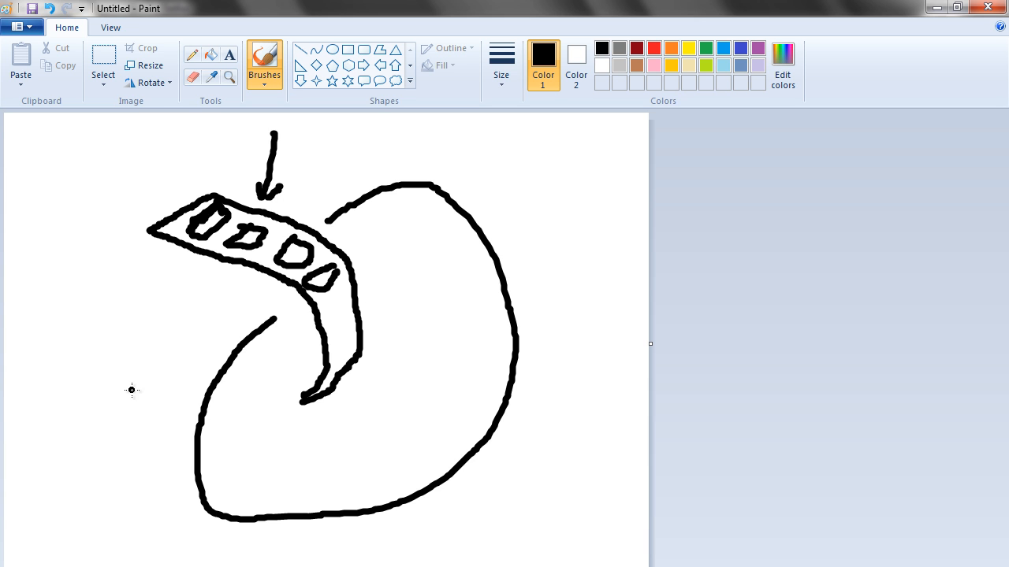
Step: Add an arrow pointing at the tyre's side and lines at the strip's lower end
left_click_drag(104, 407, 212, 323)
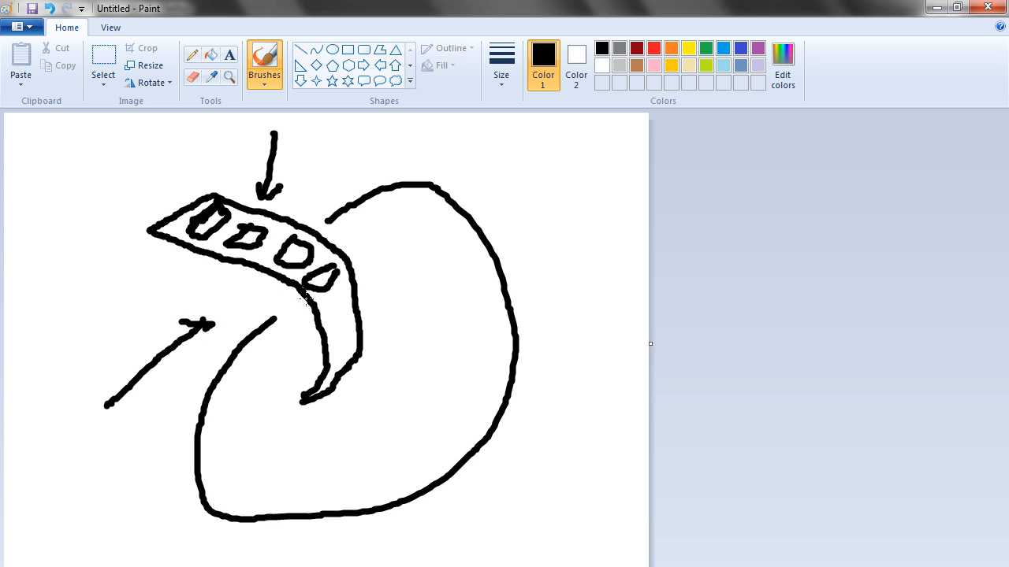
left_click_drag(292, 319, 362, 252)
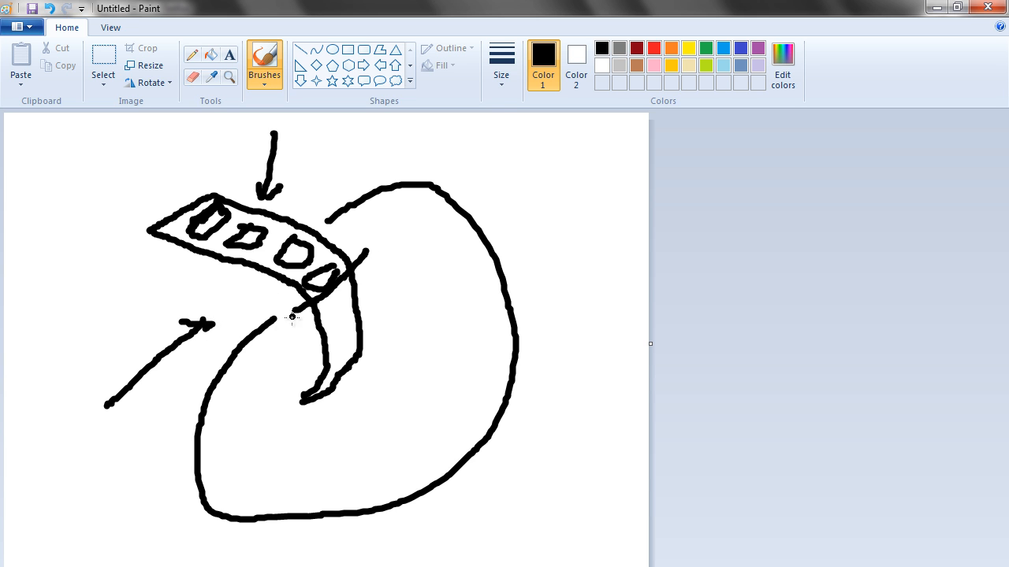
left_click_drag(293, 319, 298, 366)
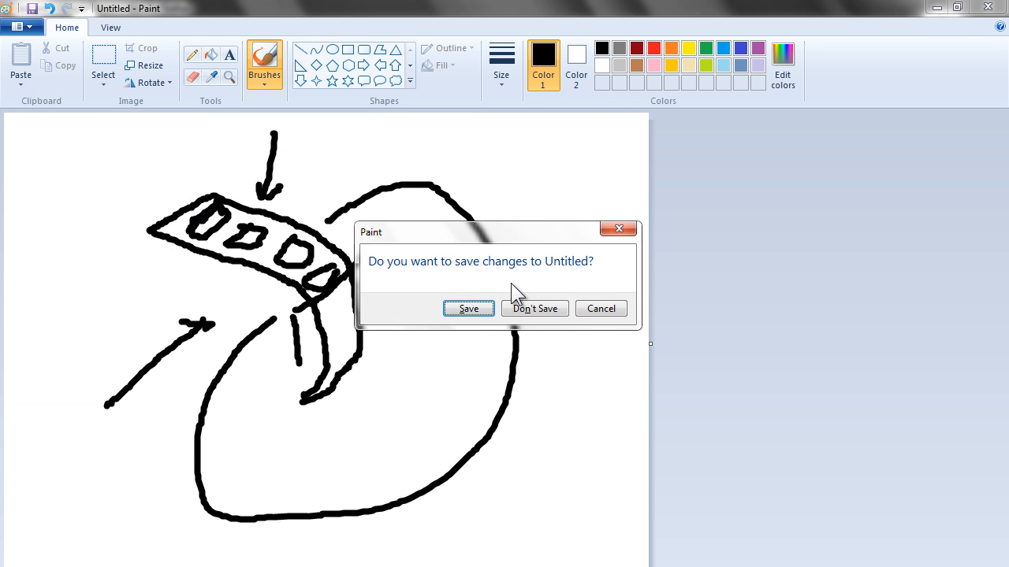
Step: Discard the sketch unsaved and draw a flat tread strip with two blocks
left_click(534, 308)
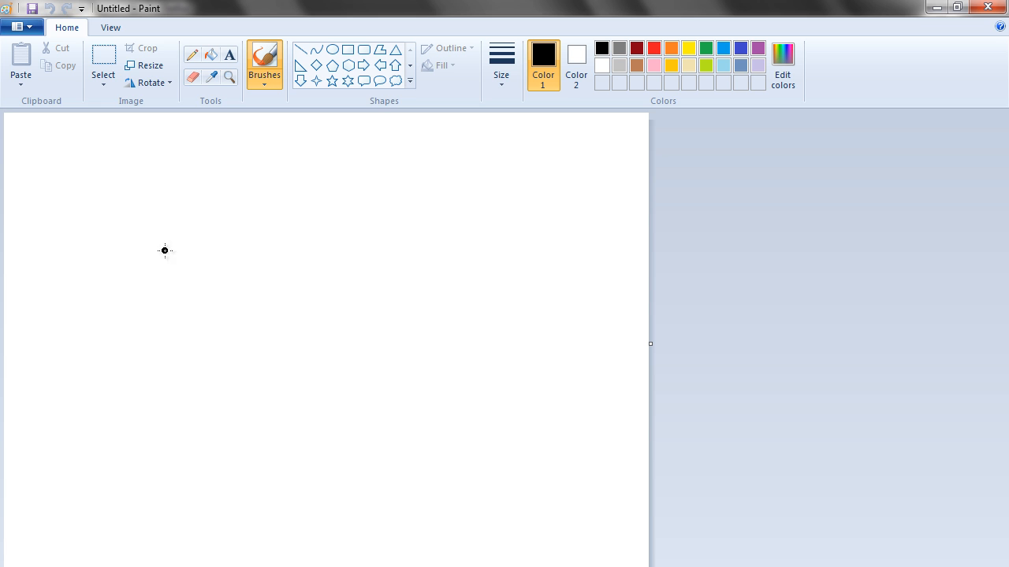
left_click_drag(154, 177, 326, 243)
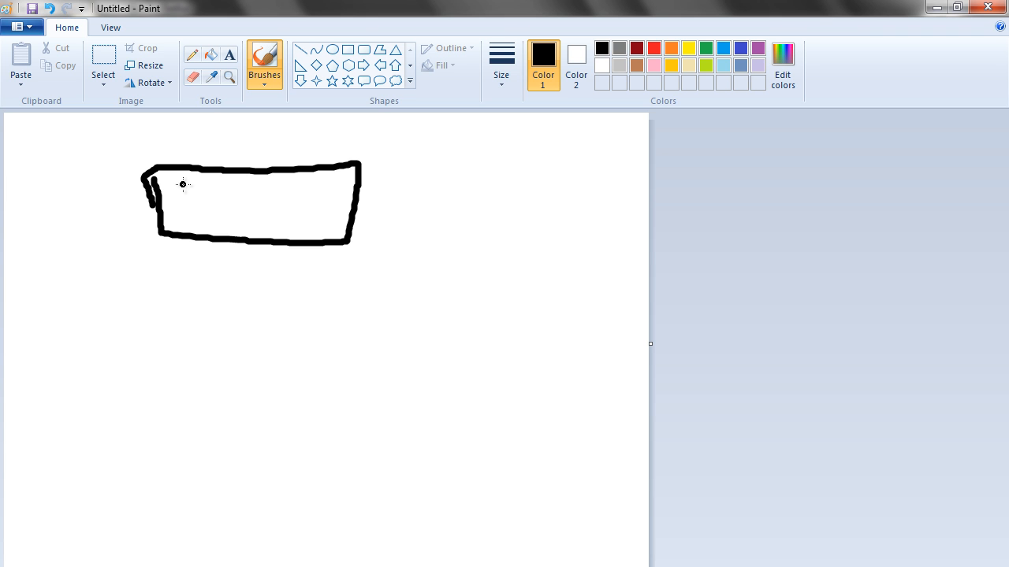
left_click_drag(183, 184, 193, 210)
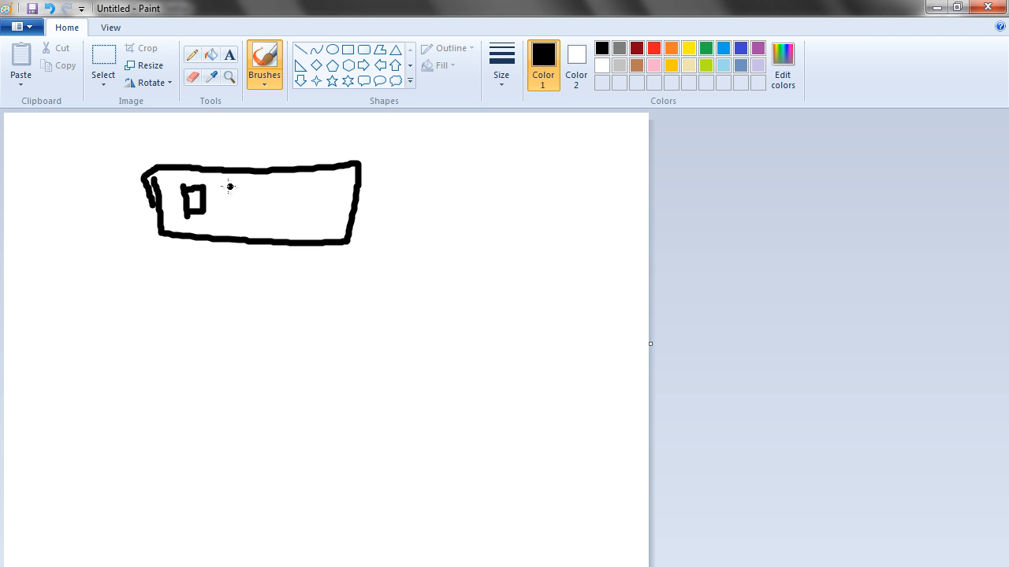
left_click_drag(228, 201, 288, 206)
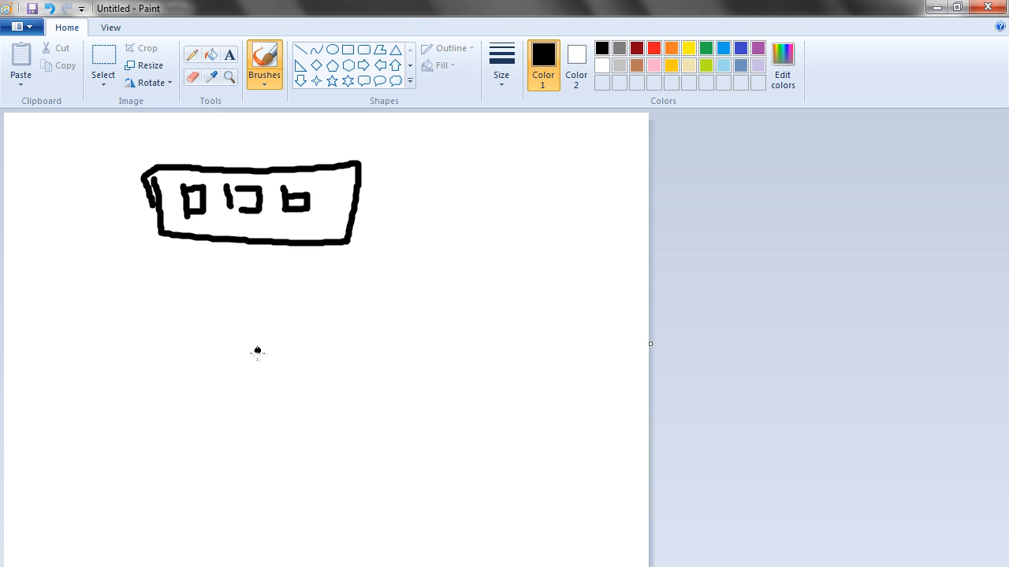
Step: Draw a horizontal profile line ending in a small loop and descending curve
left_click_drag(180, 334, 266, 334)
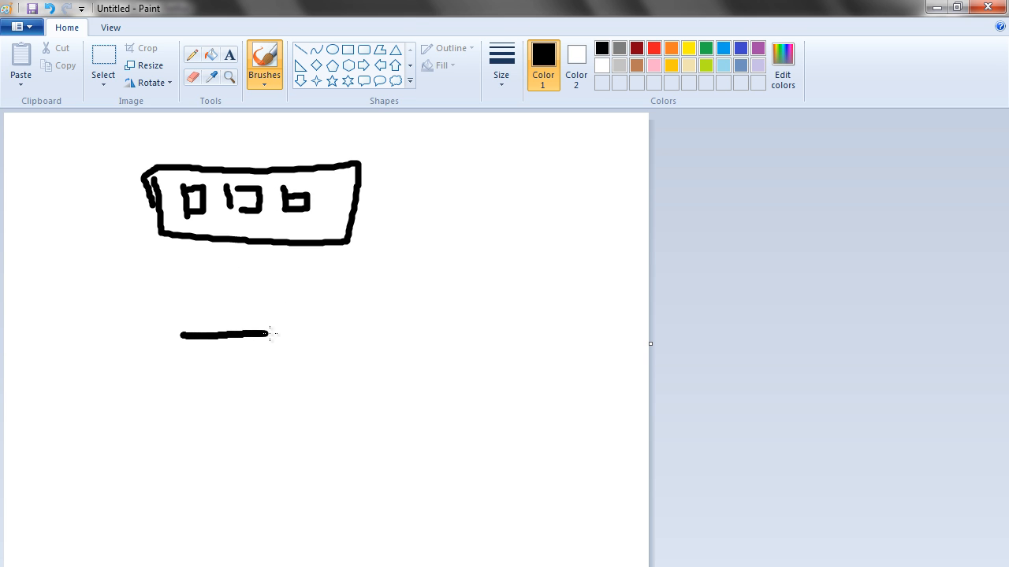
left_click_drag(268, 334, 355, 331)
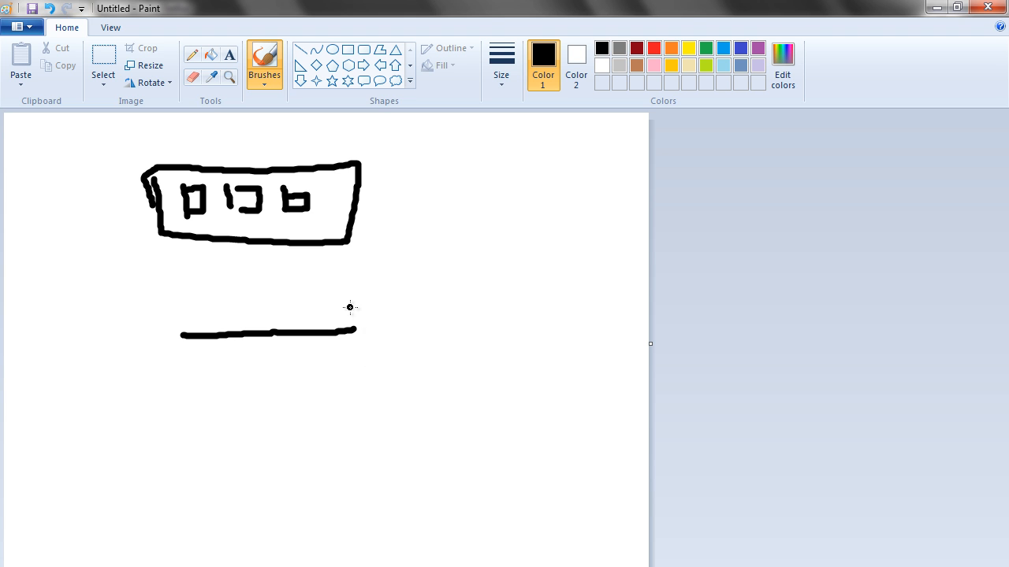
left_click_drag(354, 308, 355, 331)
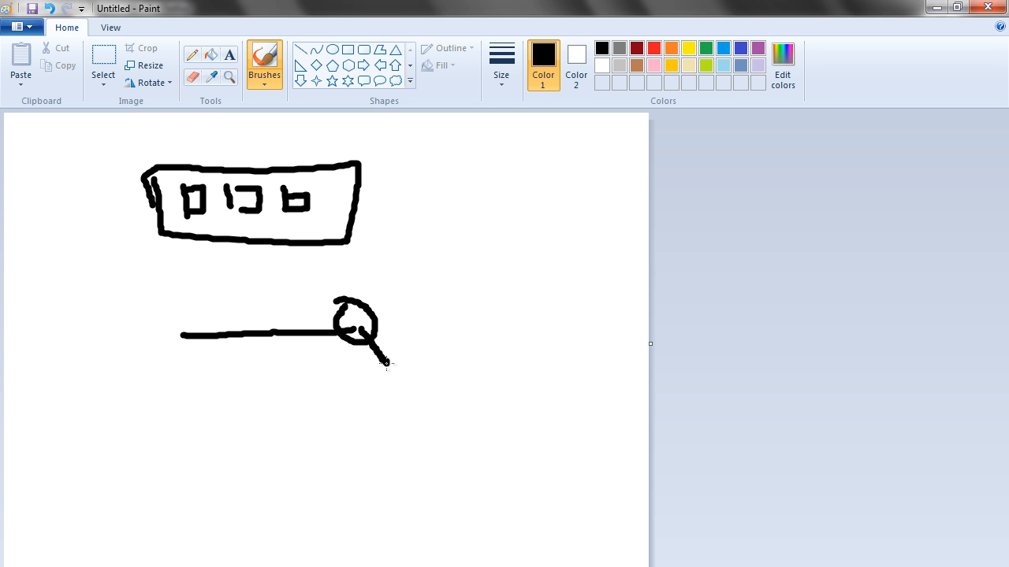
left_click_drag(386, 362, 394, 394)
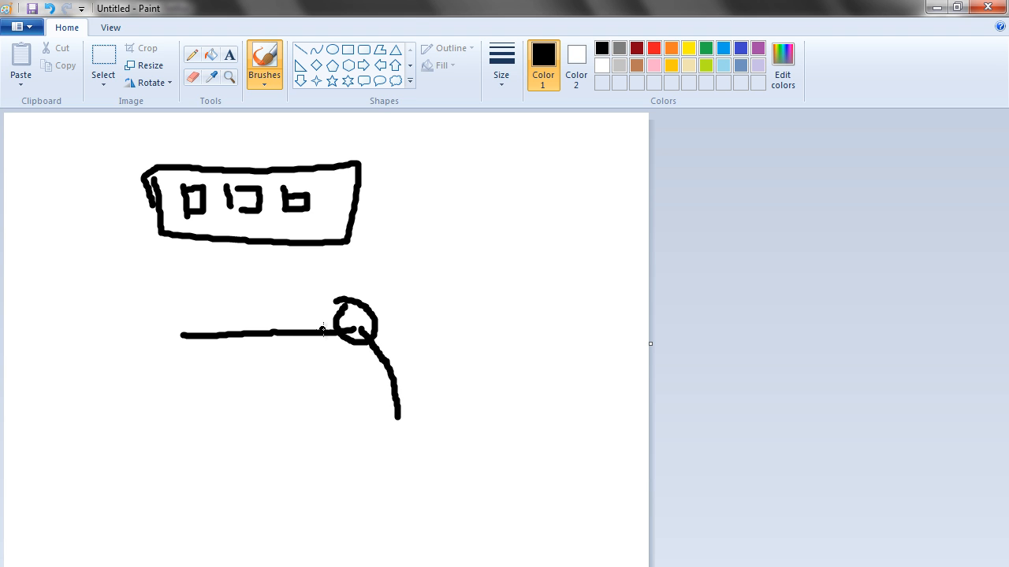
mouse_move(292, 332)
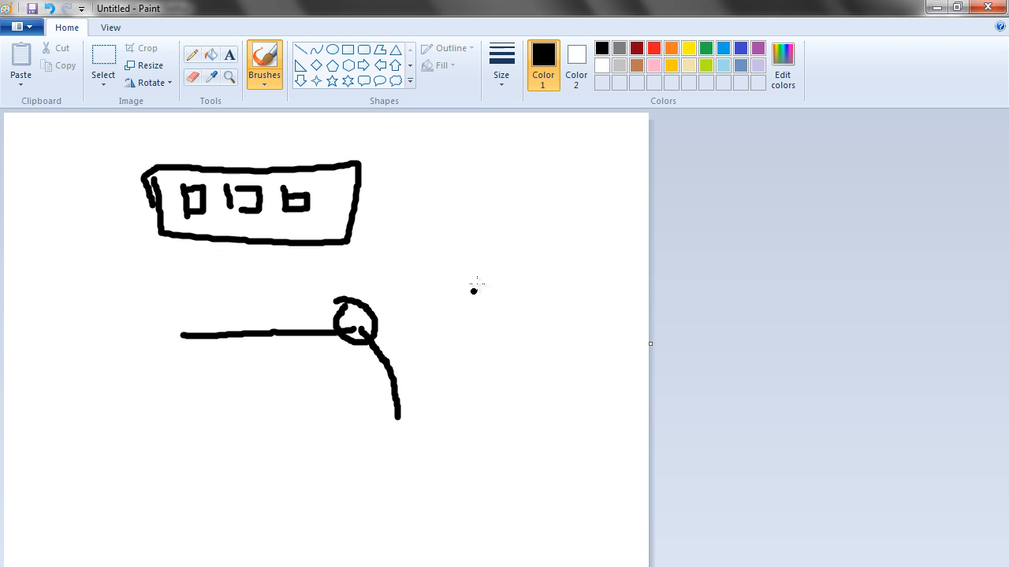
Step: Draw a curved tread band right of the label, looped around its lower end
left_click_drag(424, 227, 540, 288)
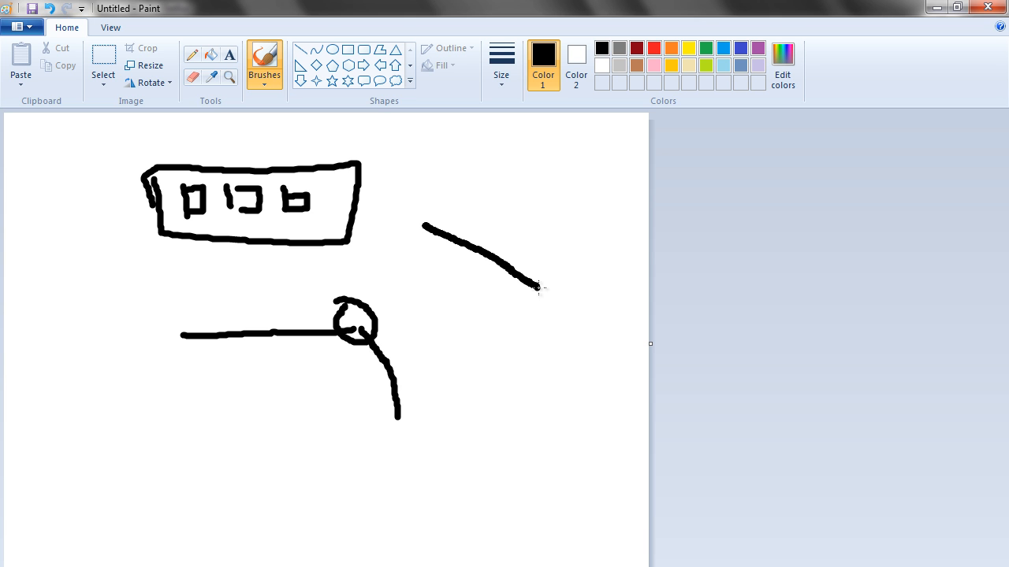
left_click_drag(540, 286, 576, 398)
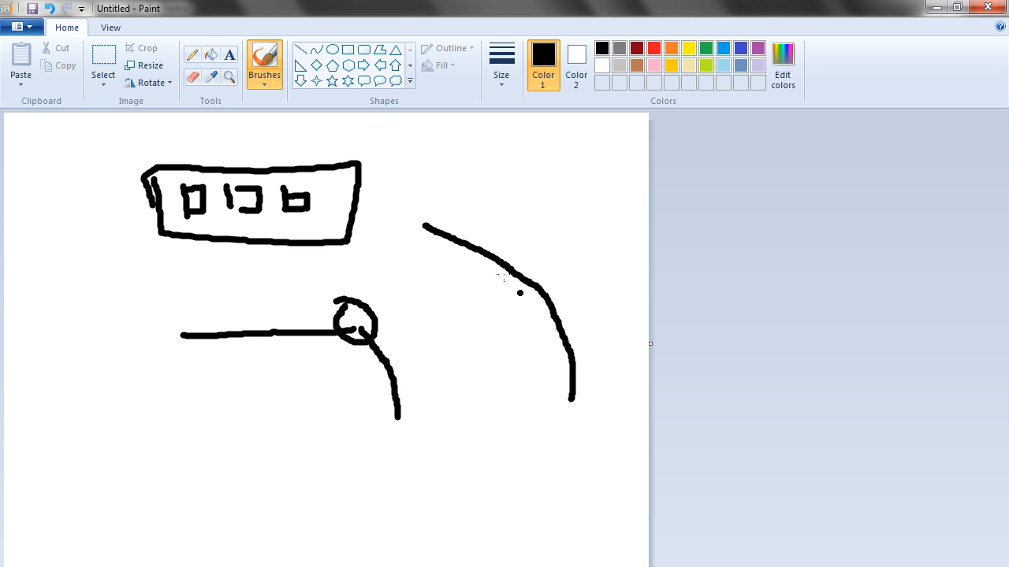
left_click_drag(421, 228, 603, 260)
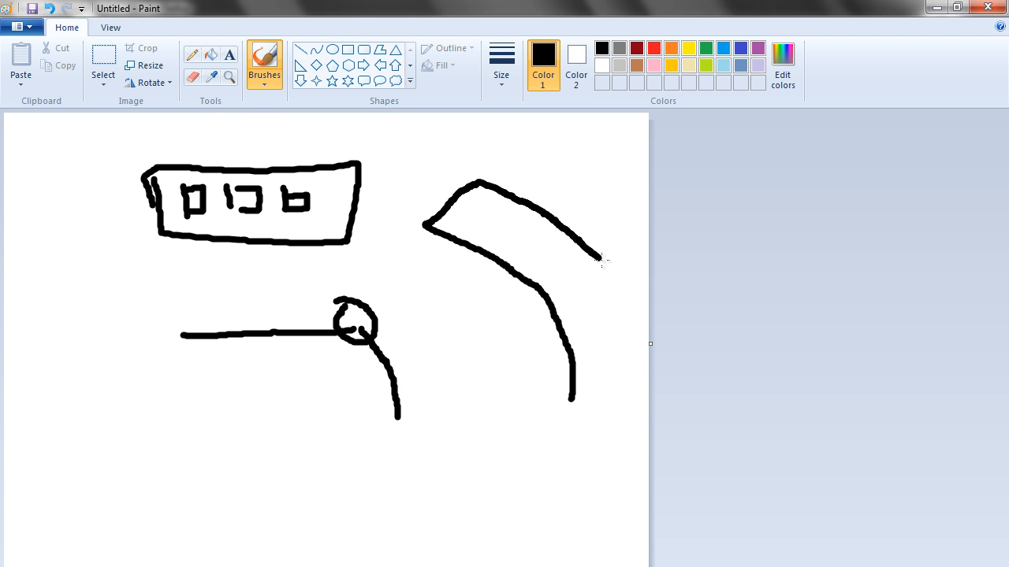
left_click_drag(601, 258, 584, 410)
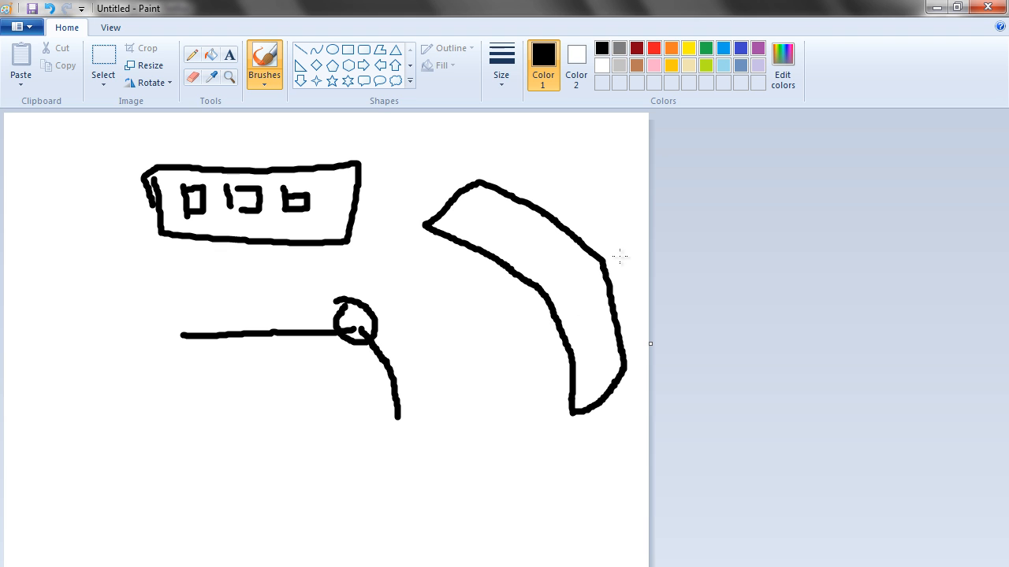
left_click_drag(583, 260, 646, 375)
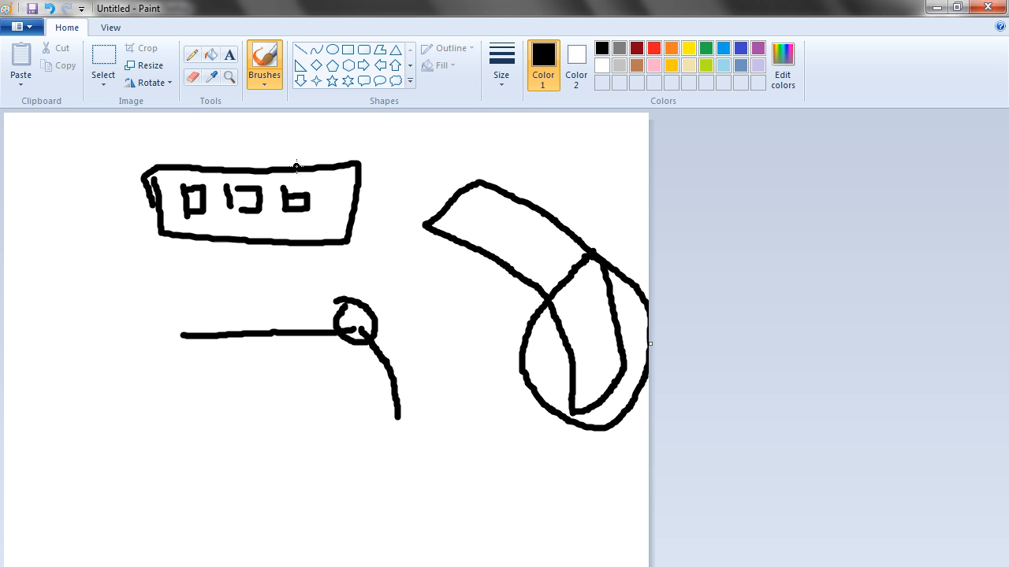
mouse_move(608, 217)
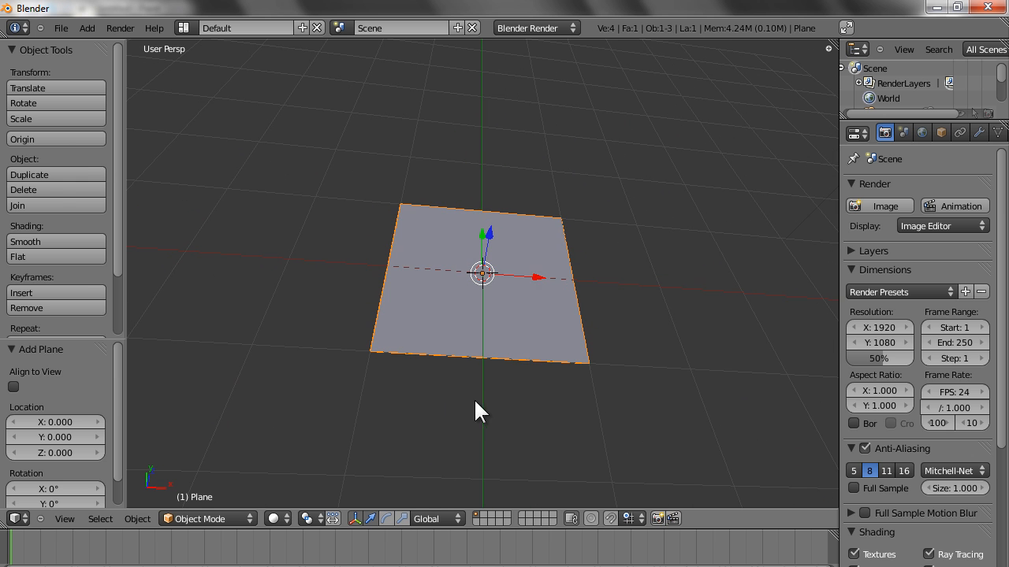
Step: Scale the default plane along X into a long narrow strip
key("Tab")
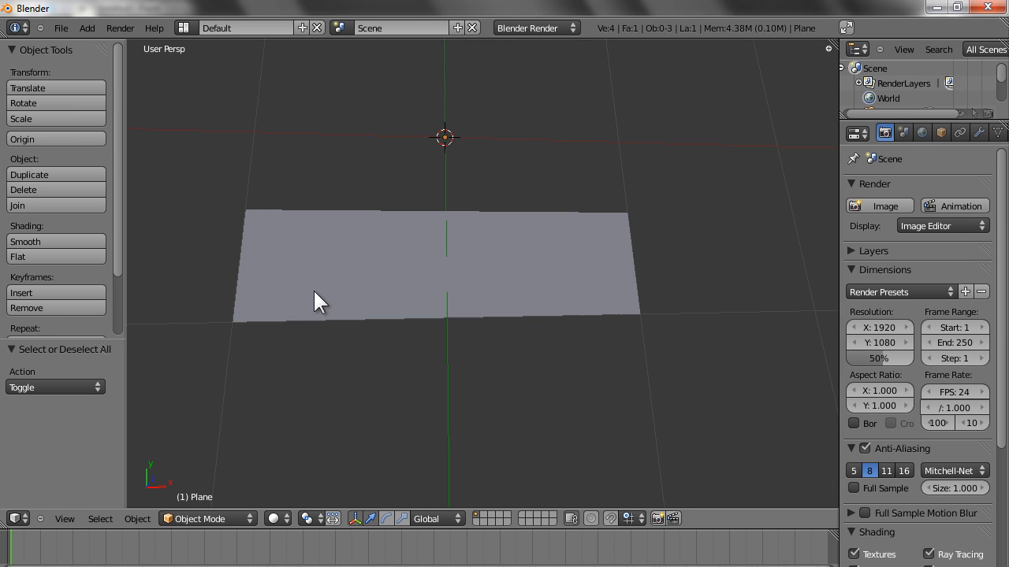
Step: Add a lengthwise loop cut near the left end and two crosswise cuts in the right half
key("Tab")
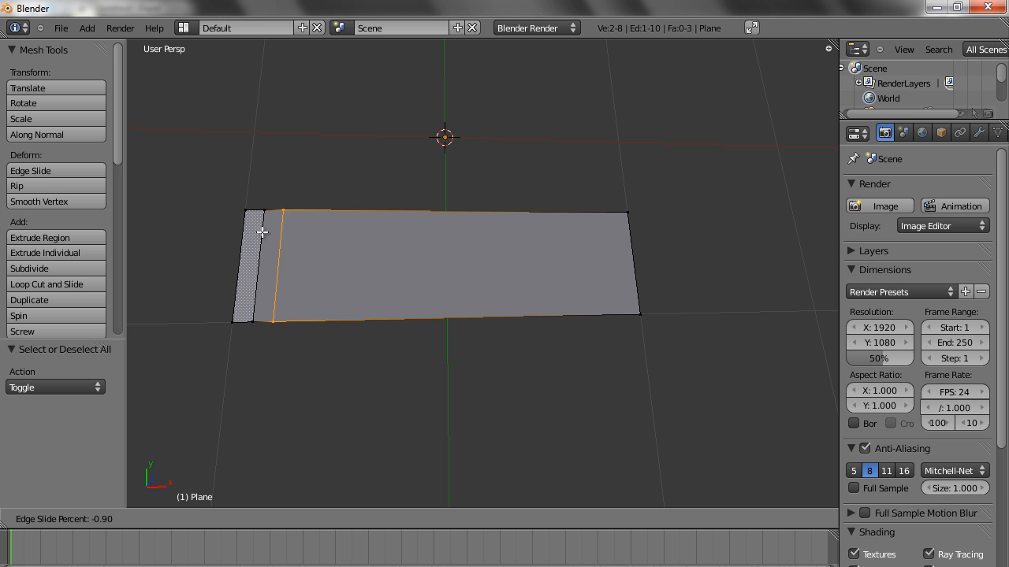
left_click(264, 233)
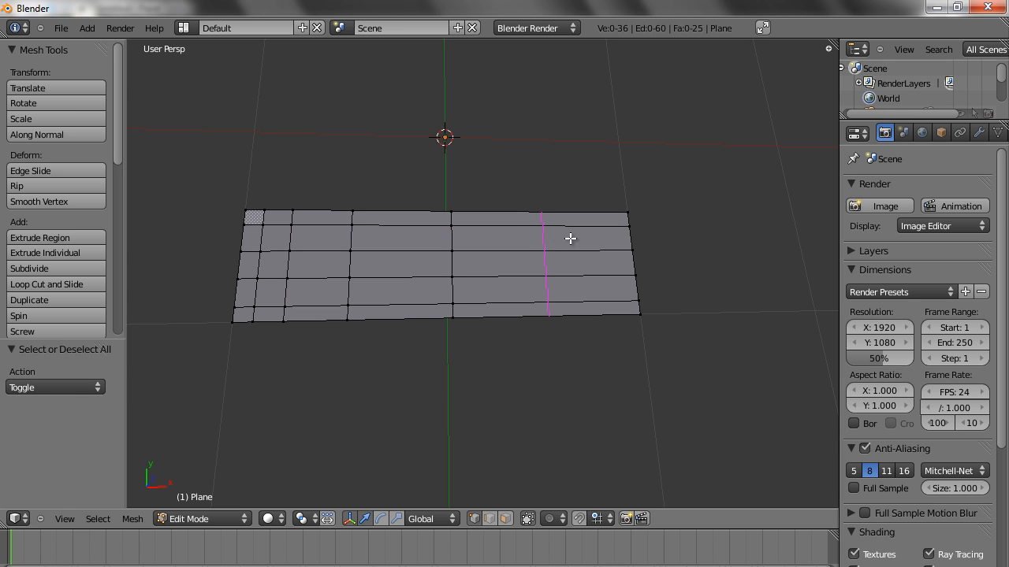
left_click_drag(540, 239, 484, 239)
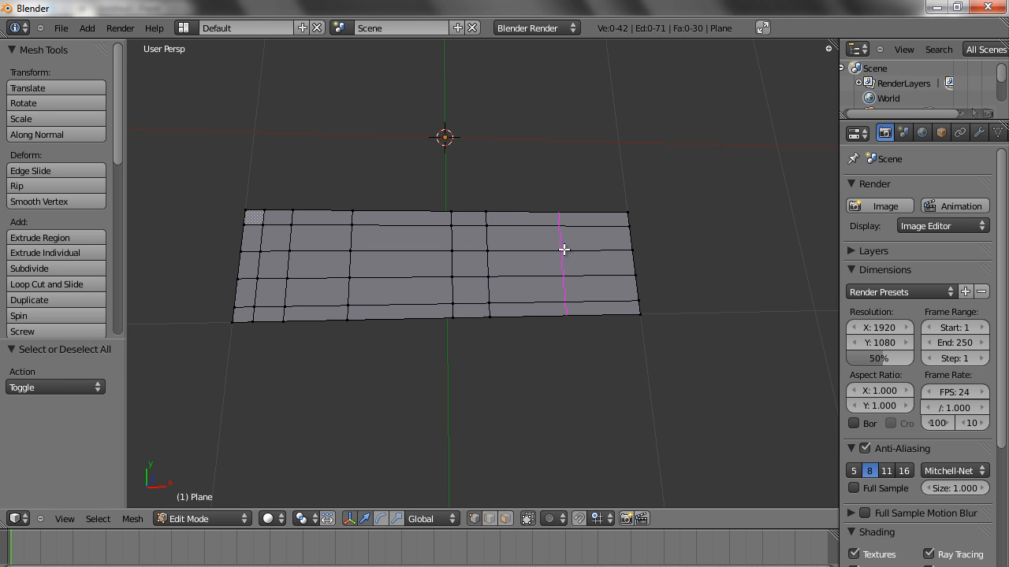
left_click_drag(564, 250, 586, 248)
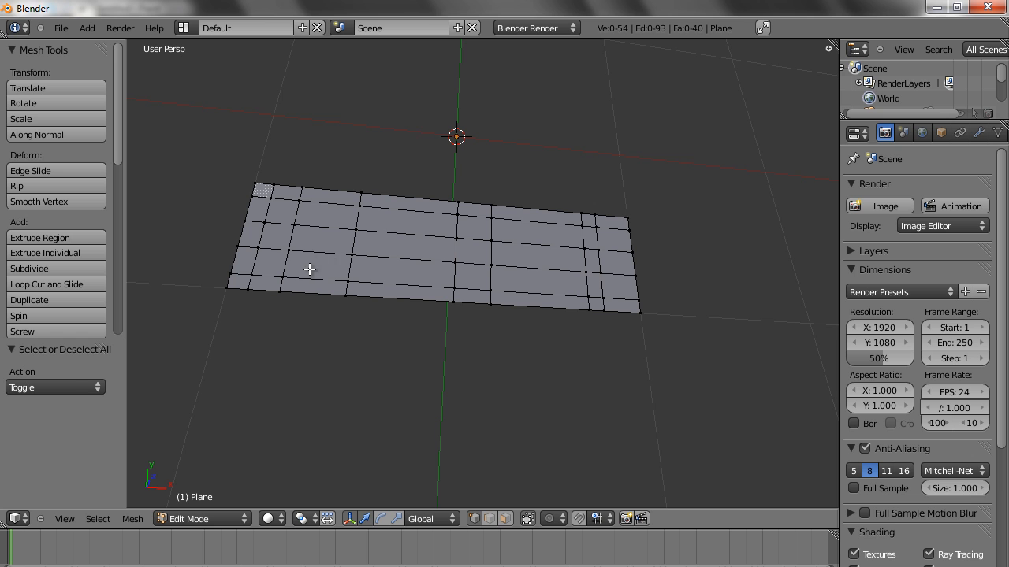
mouse_move(308, 240)
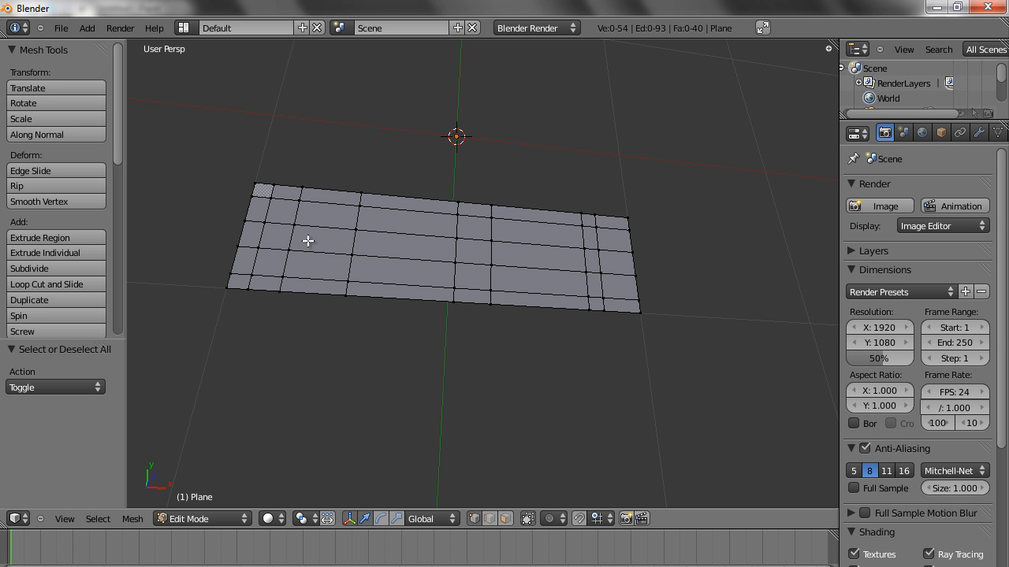
mouse_move(357, 256)
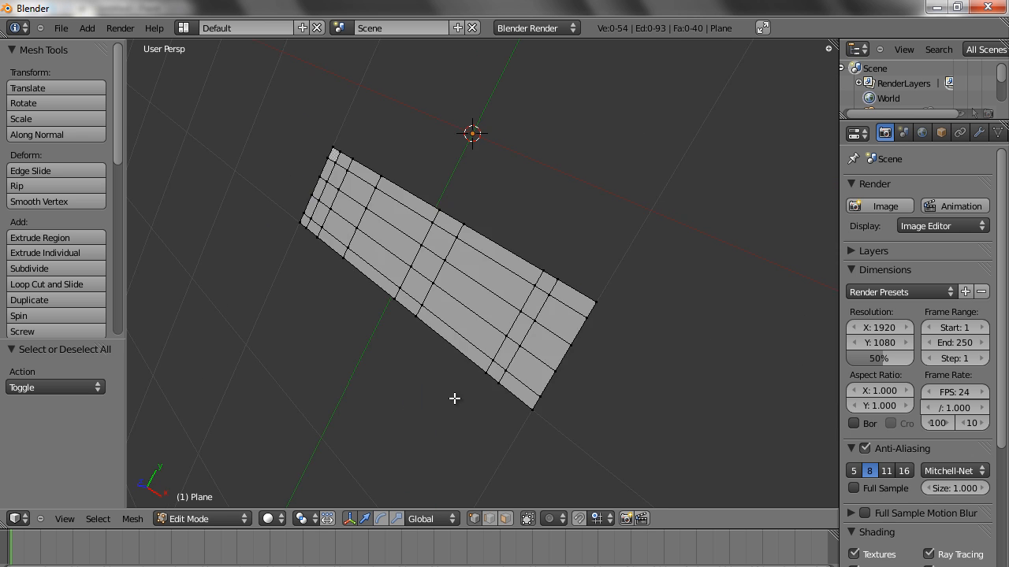
left_click_drag(454, 398, 374, 234)
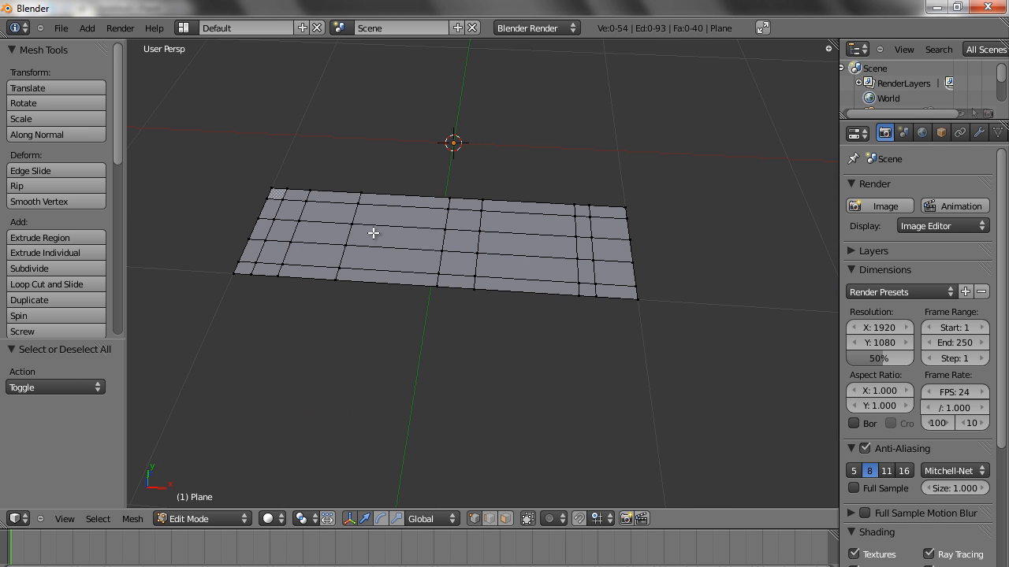
left_click_drag(373, 234, 353, 316)
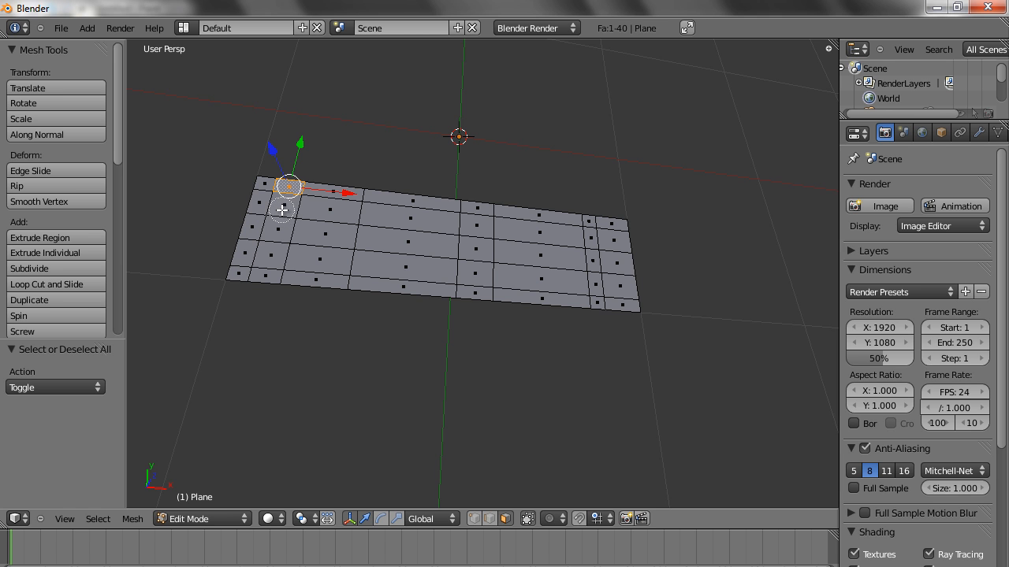
mouse_move(367, 124)
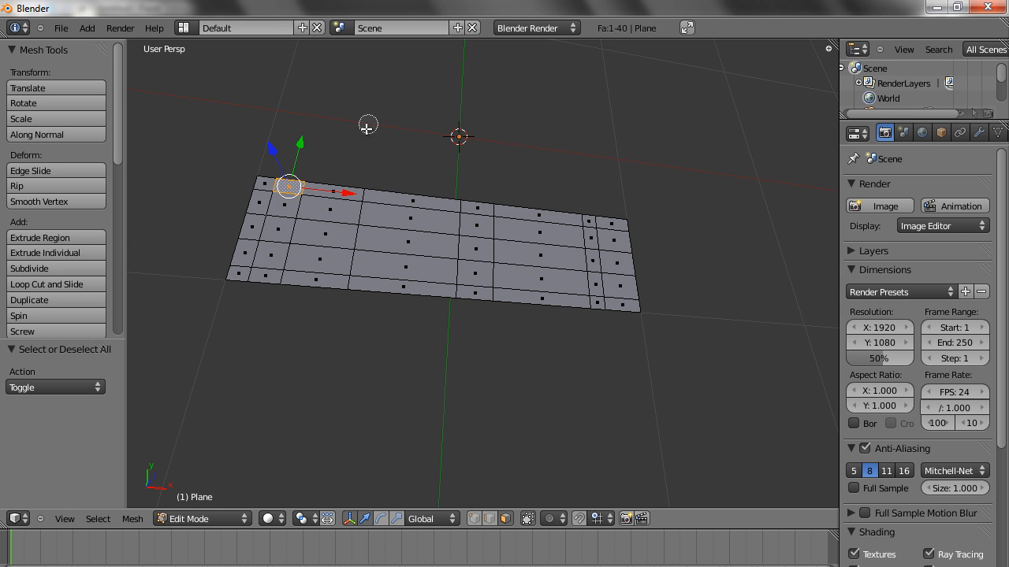
mouse_move(331, 146)
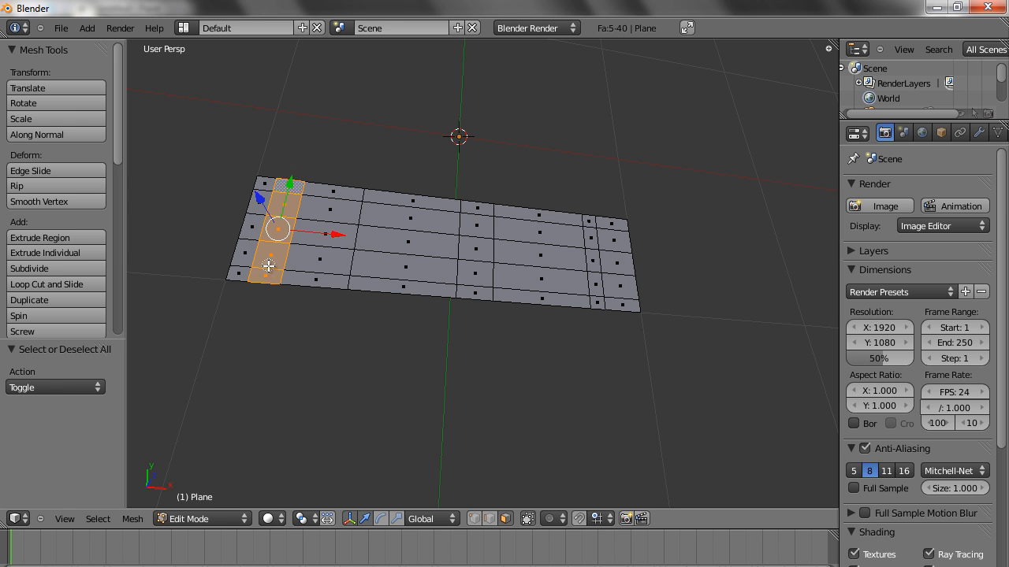
mouse_move(392, 278)
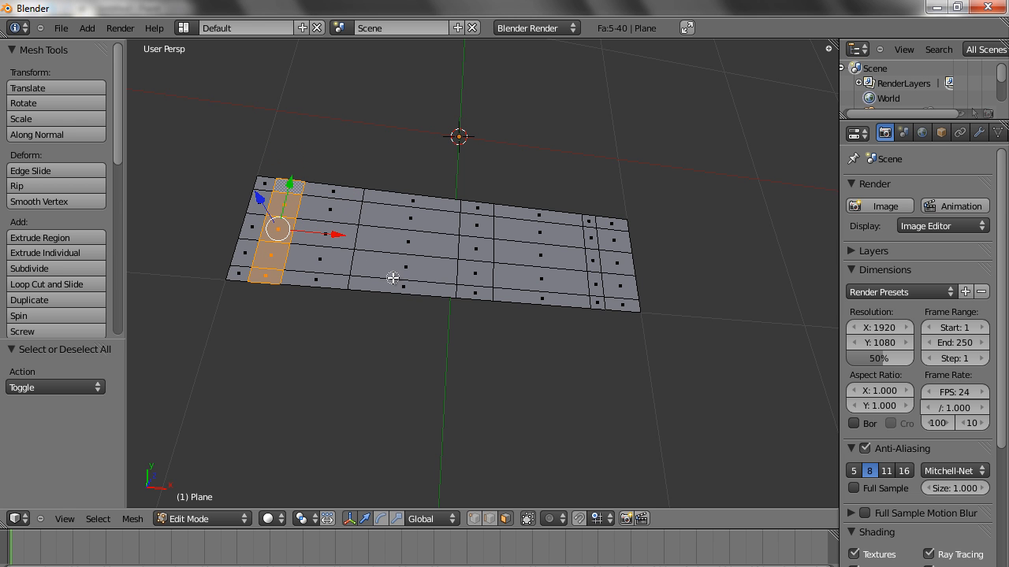
mouse_move(407, 241)
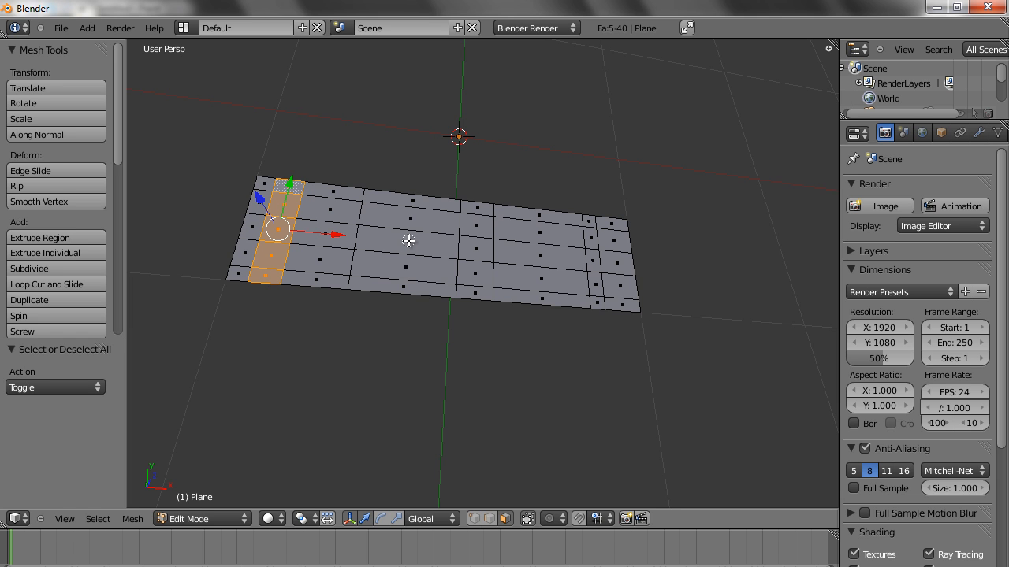
mouse_move(409, 228)
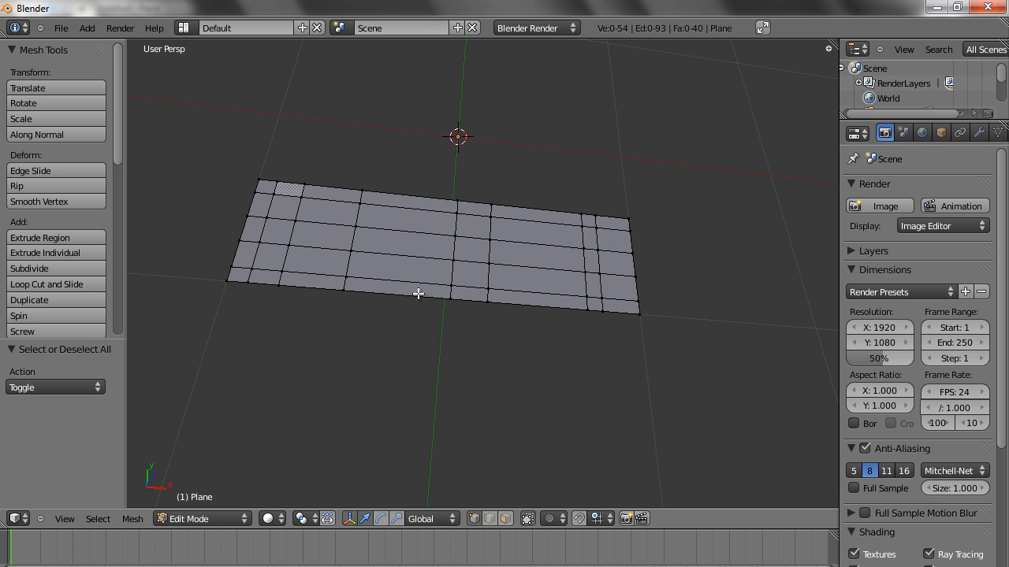
mouse_move(409, 259)
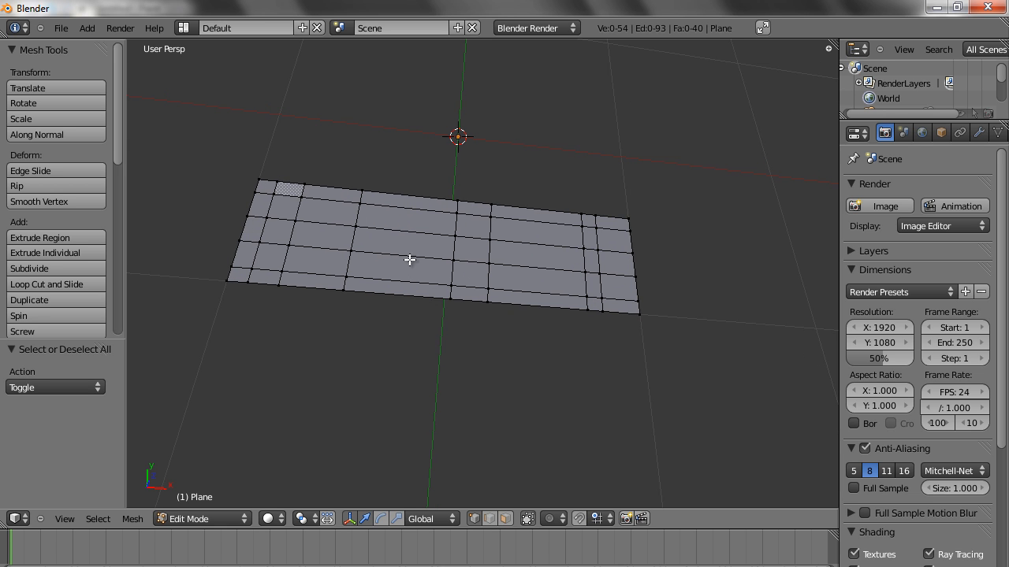
Step: Add two more crosswise loop cuts through the strip's middle section
left_click(433, 296)
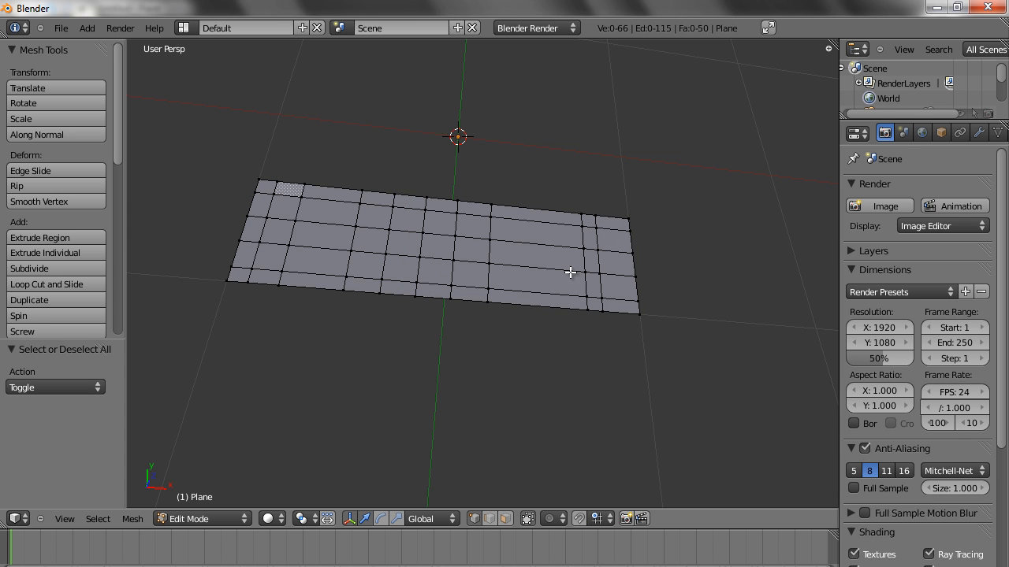
left_click(41, 284)
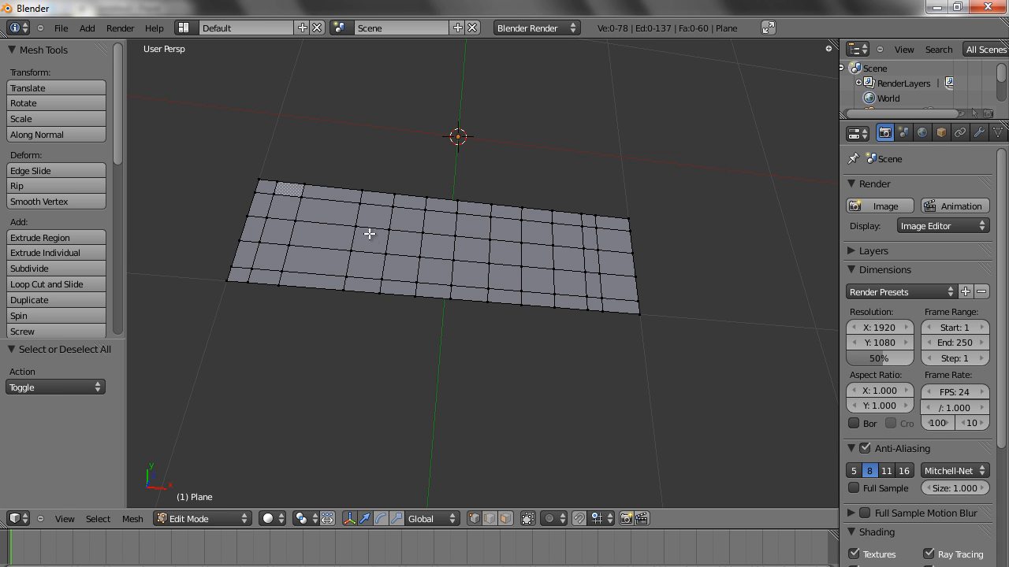
mouse_move(310, 239)
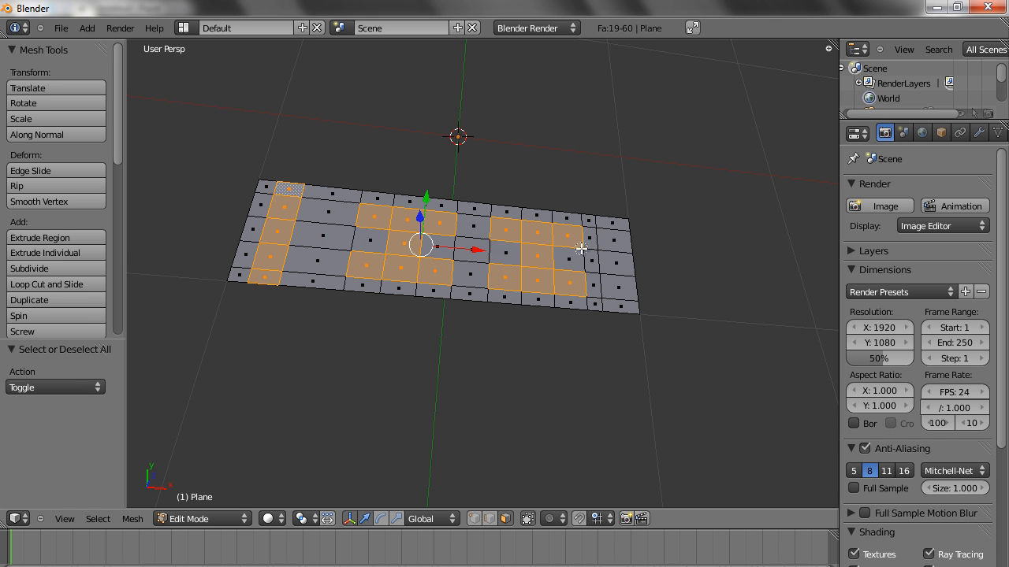
mouse_move(612, 245)
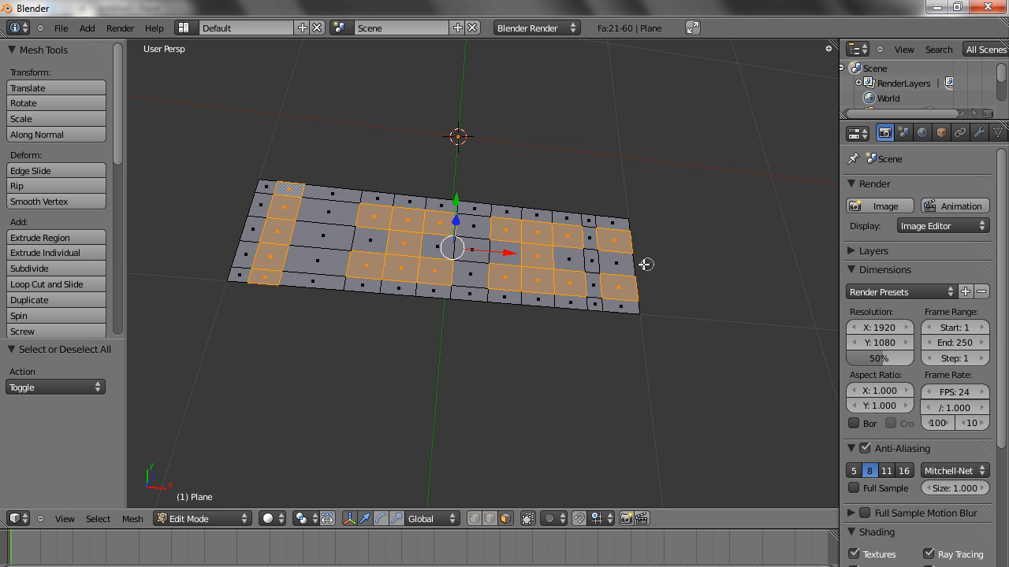
mouse_move(603, 275)
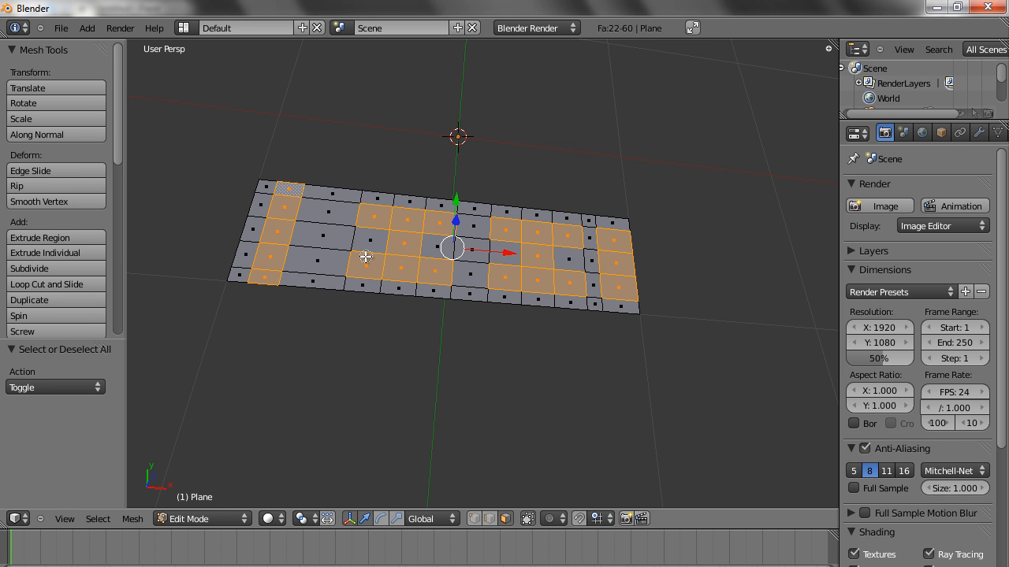
mouse_move(349, 257)
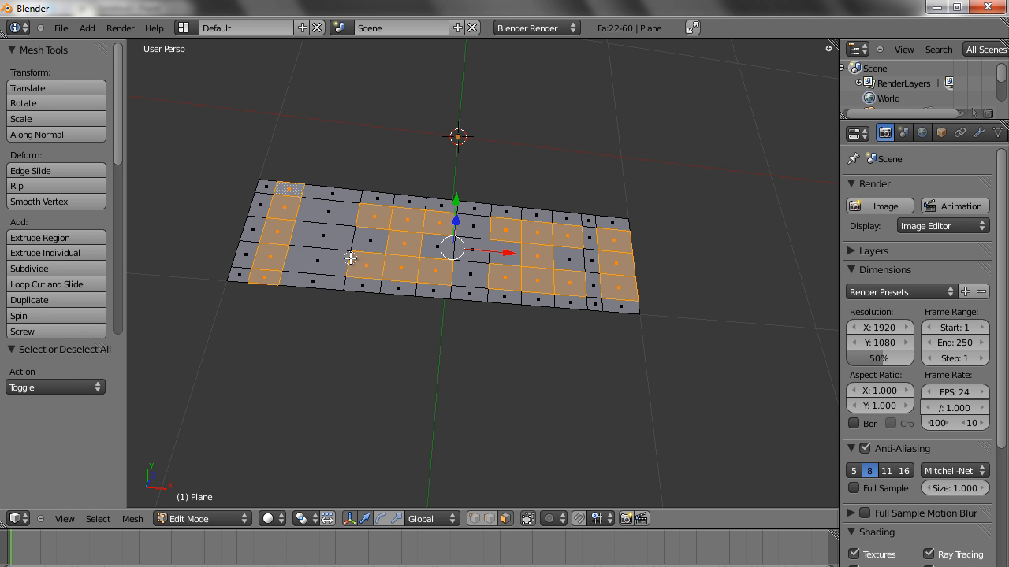
mouse_move(382, 278)
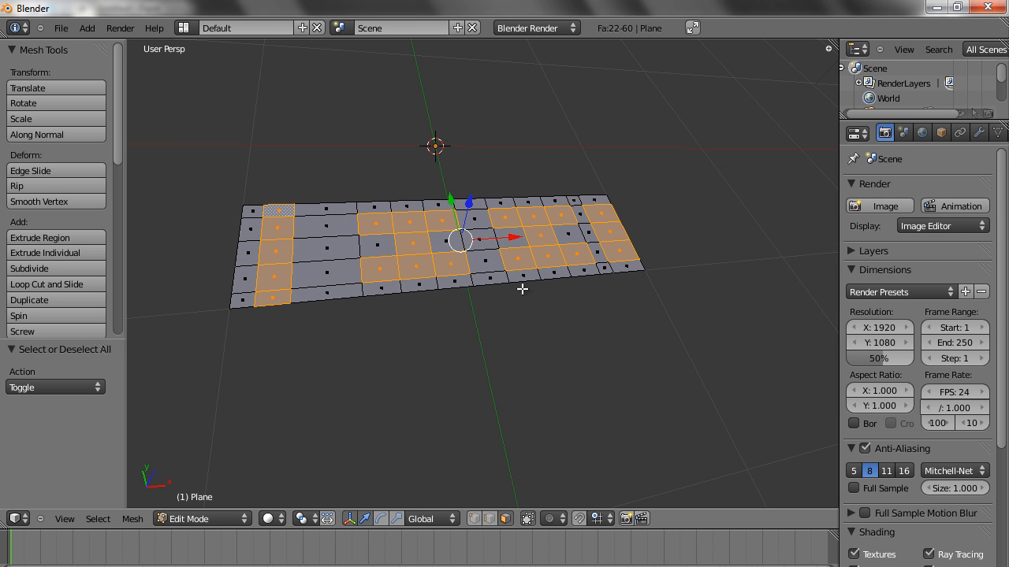
mouse_move(398, 266)
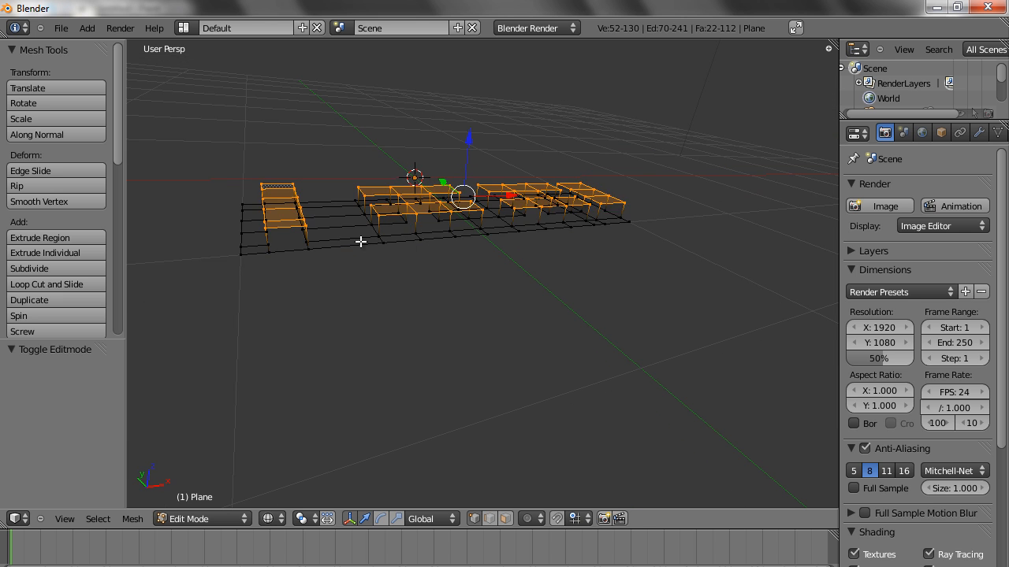
Step: Deselect all, then select and slightly nudge the raised blocks at the left end
key("a")
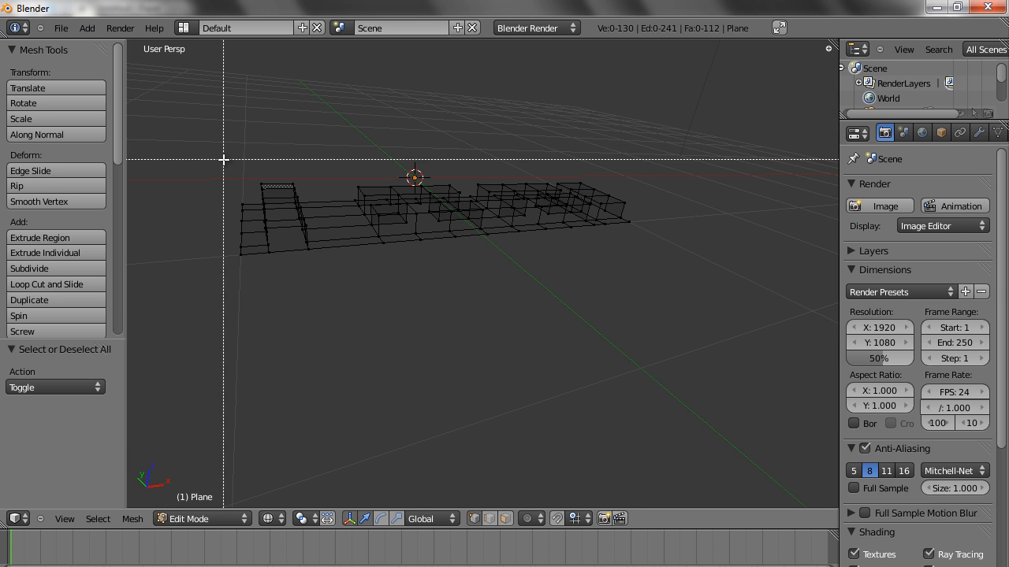
left_click(276, 212)
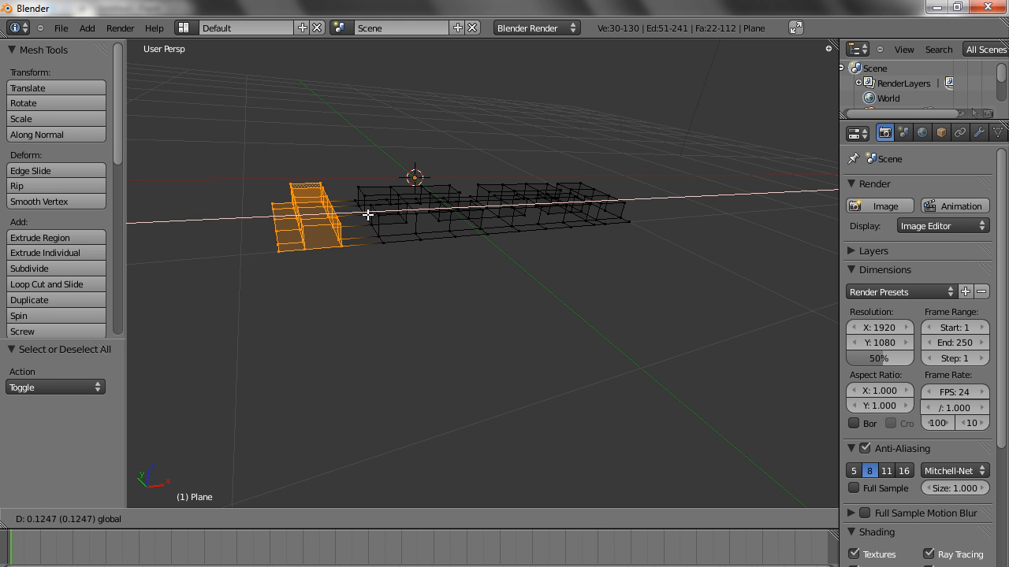
left_click_drag(366, 215, 393, 248)
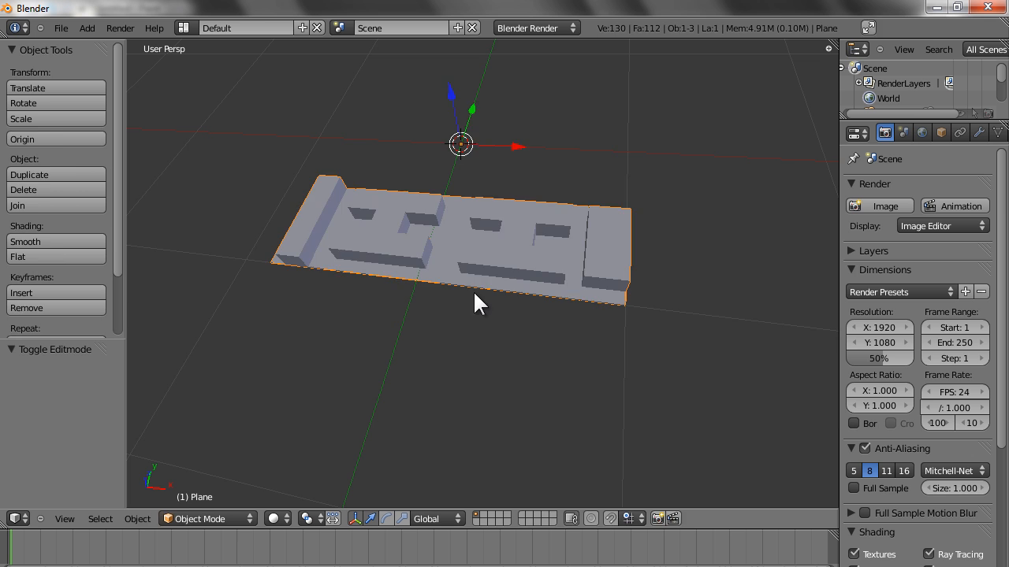
key("Tab")
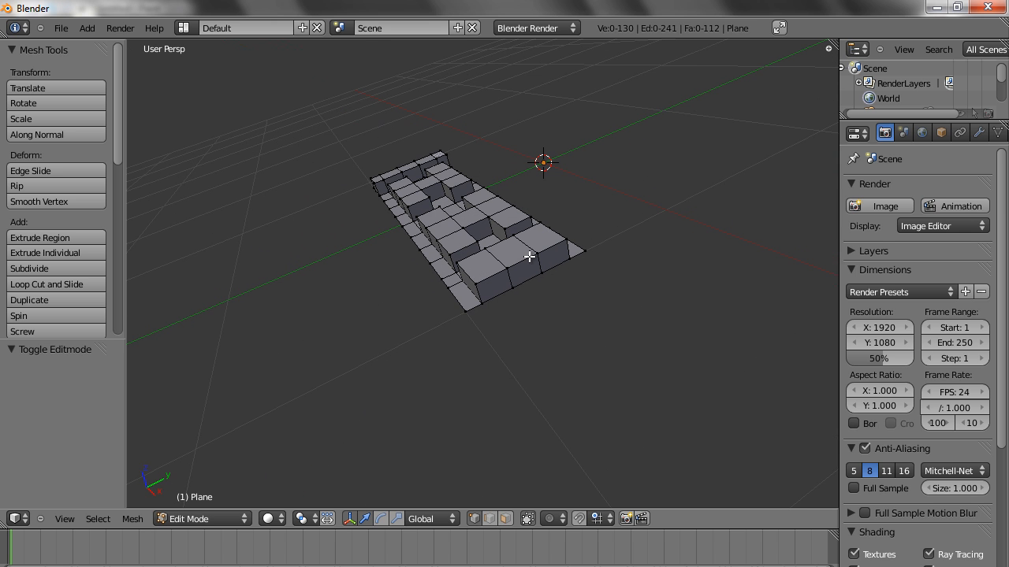
mouse_move(559, 229)
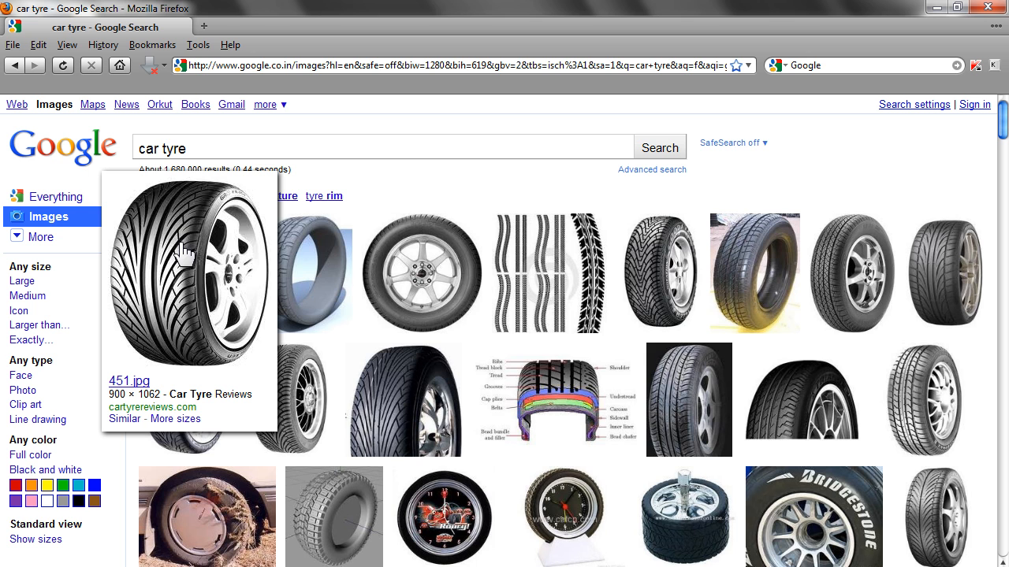
mouse_move(193, 256)
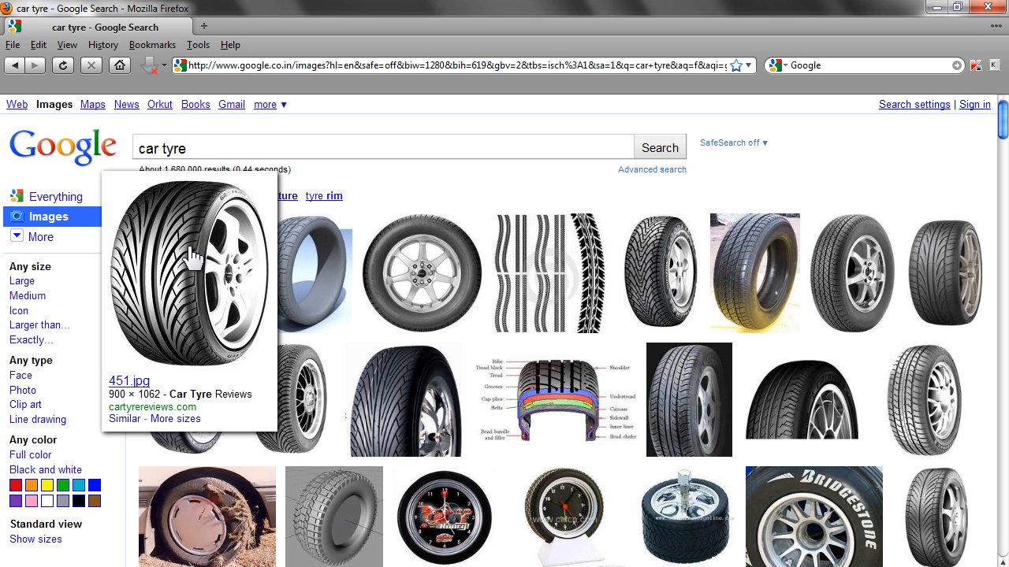
mouse_move(189, 260)
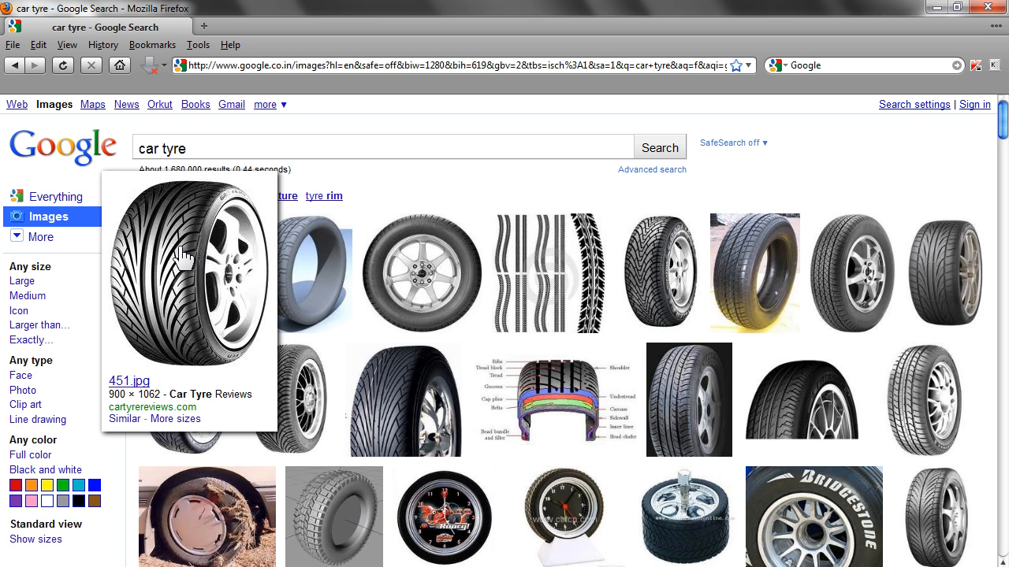
mouse_move(181, 272)
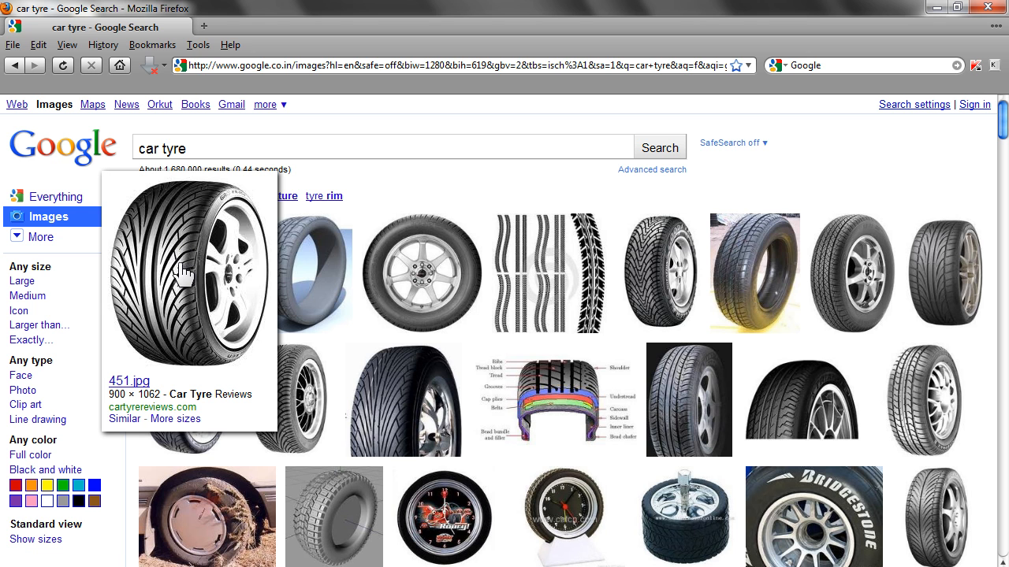
mouse_move(251, 357)
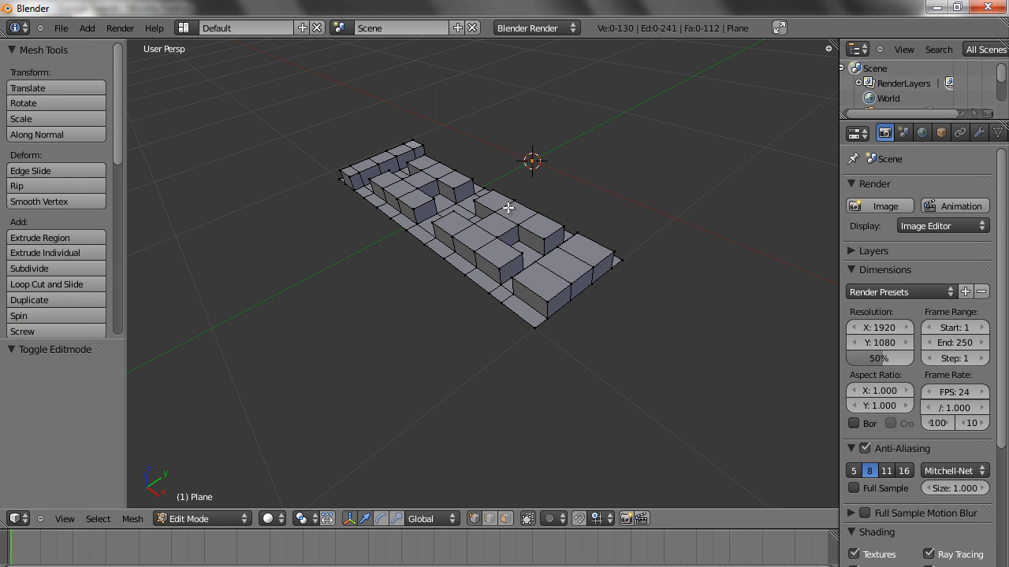
mouse_move(517, 208)
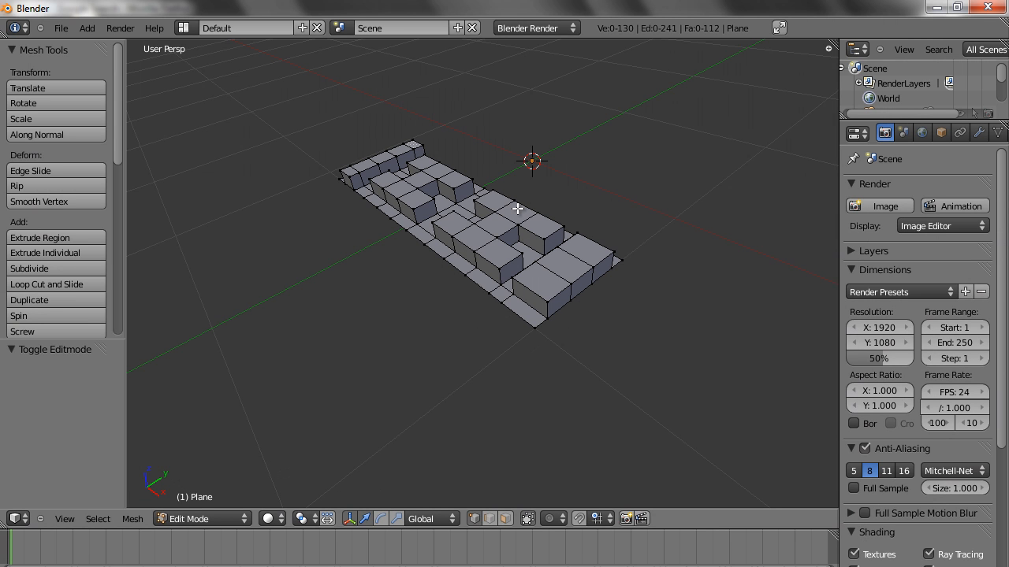
mouse_move(447, 190)
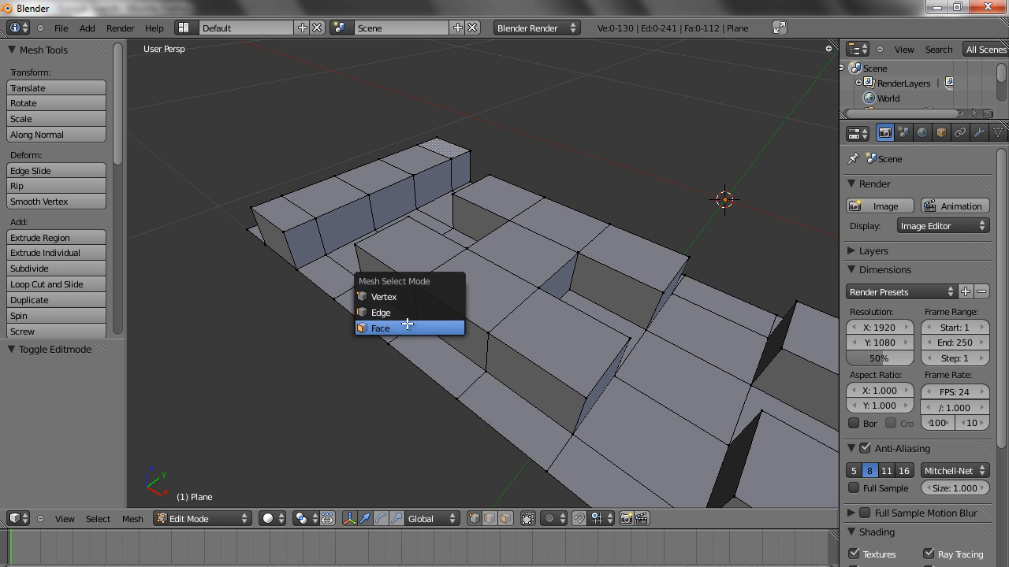
Step: Switch to face select mode and pick an upright side face of a tread block
left_click(380, 328)
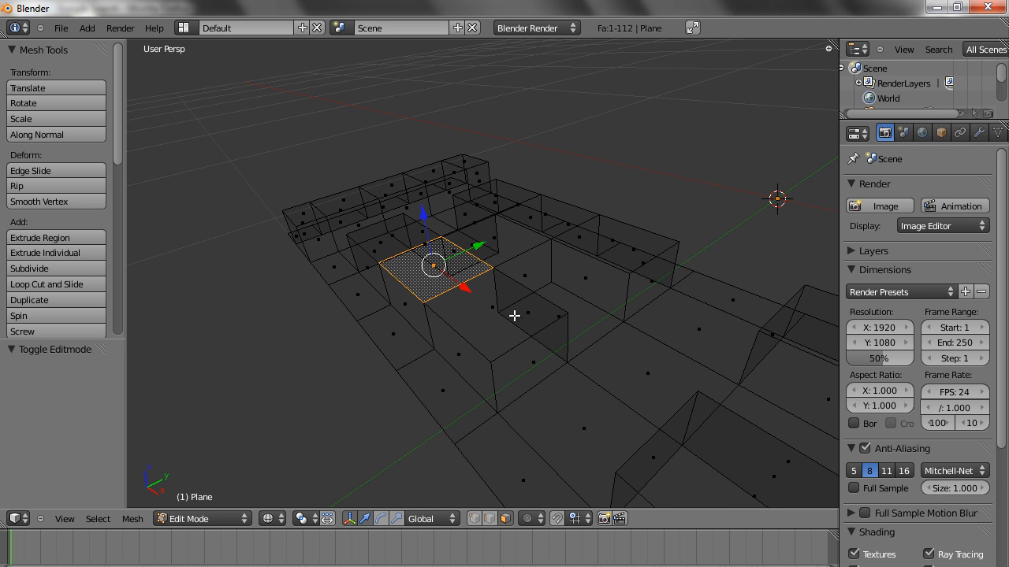
left_click_drag(432, 264, 528, 312)
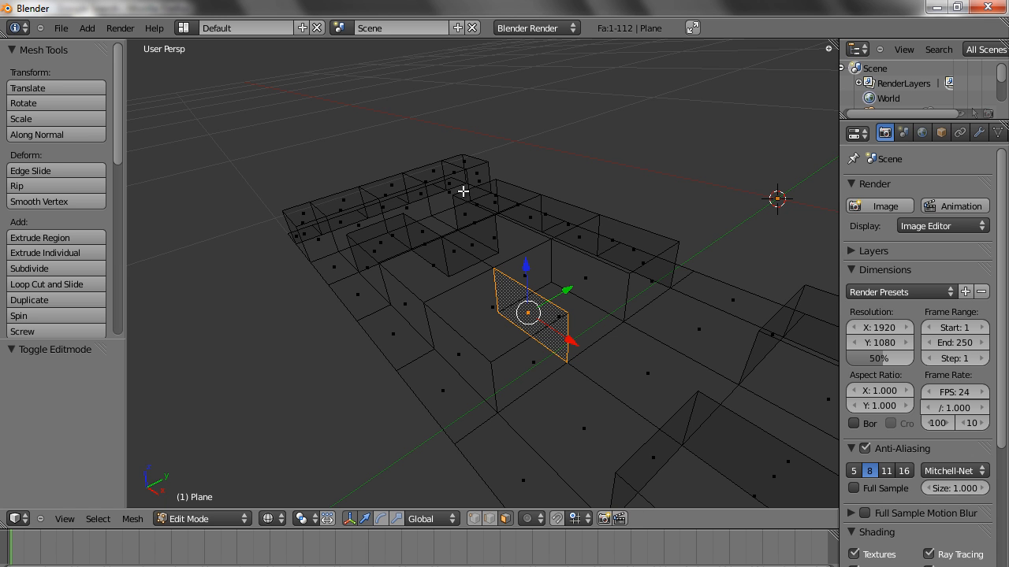
mouse_move(542, 298)
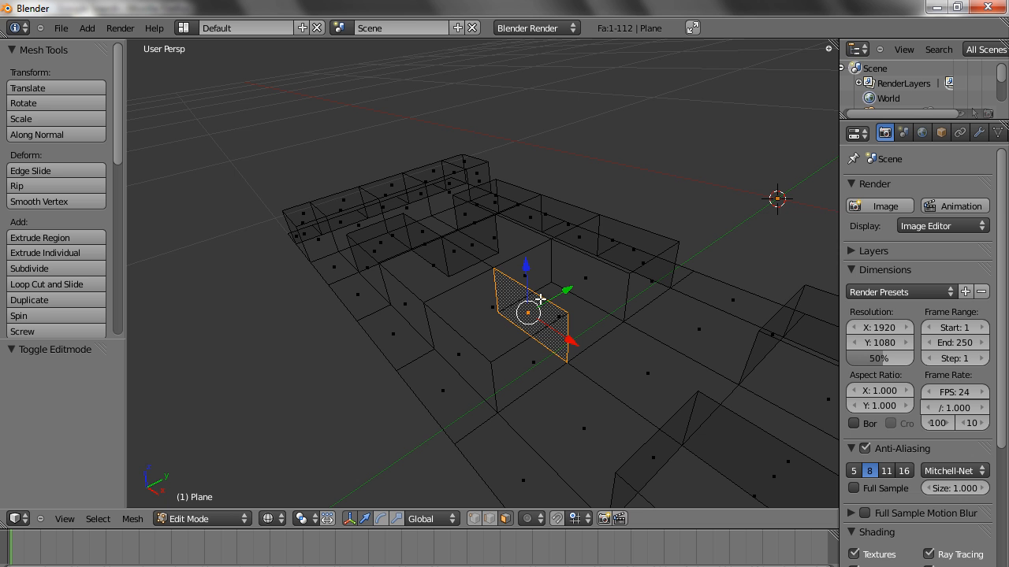
left_click_drag(528, 315, 623, 283)
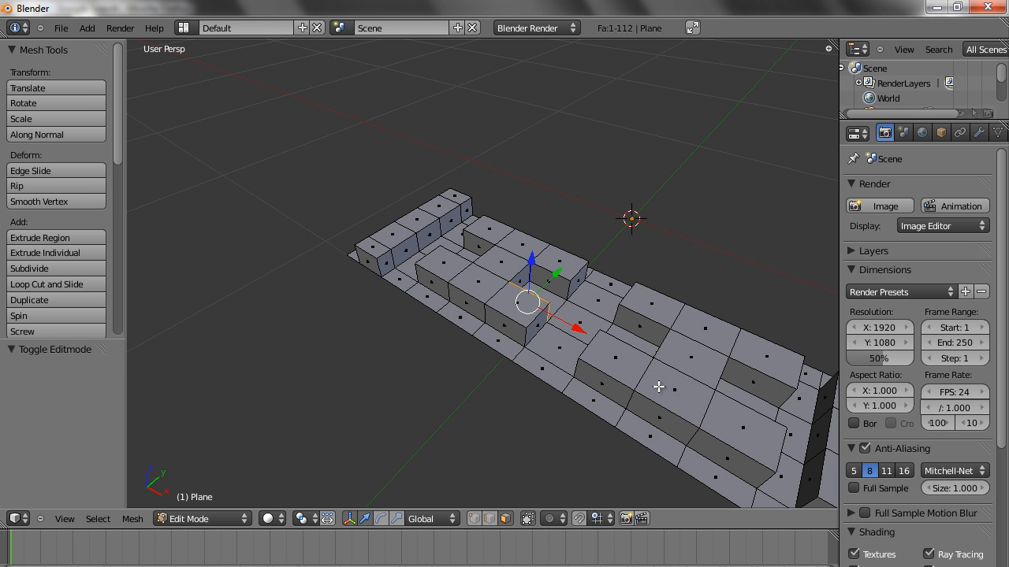
mouse_move(635, 374)
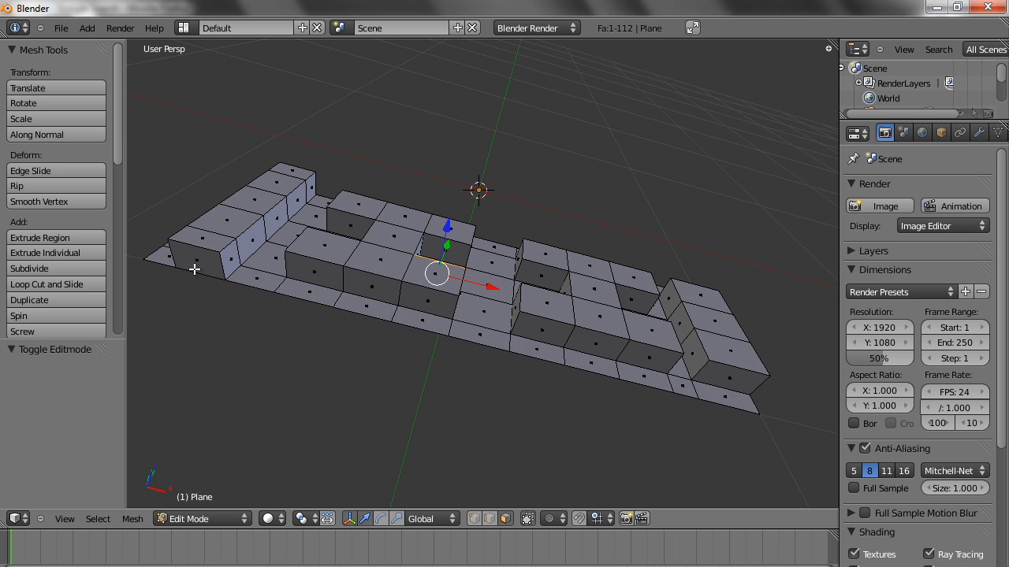
Step: Delete the selected left-end faces, dropping the face count from 112 to 110
key("x")
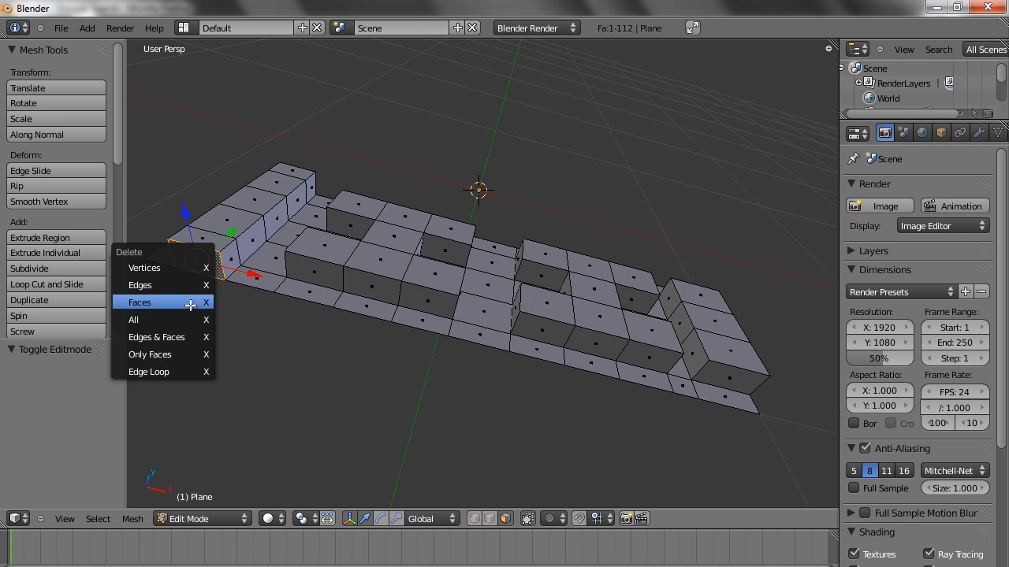
left_click(139, 302)
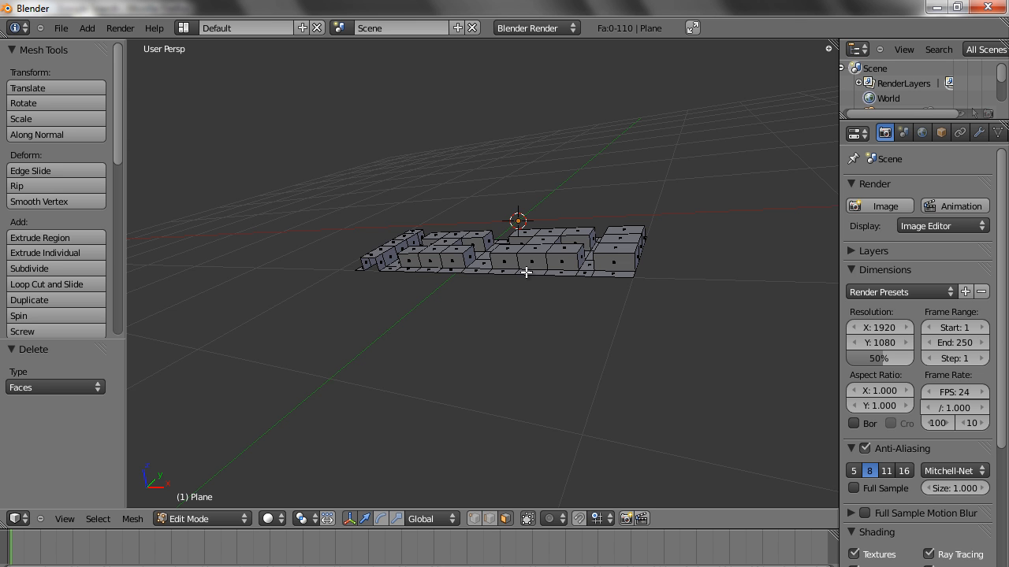
key("KP_1")
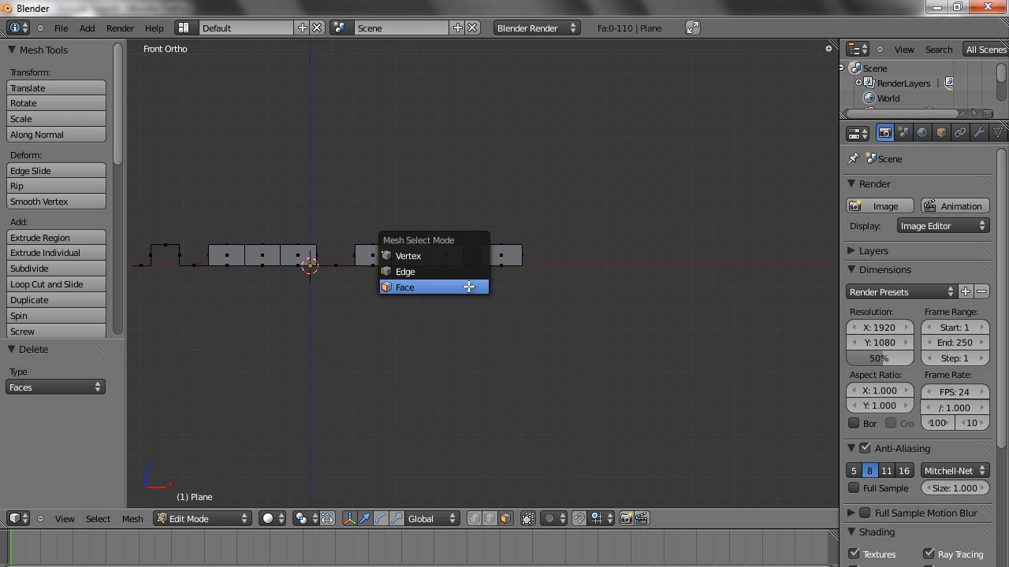
Step: Switch the mesh selection mode to vertices for the side profile
left_click(404, 286)
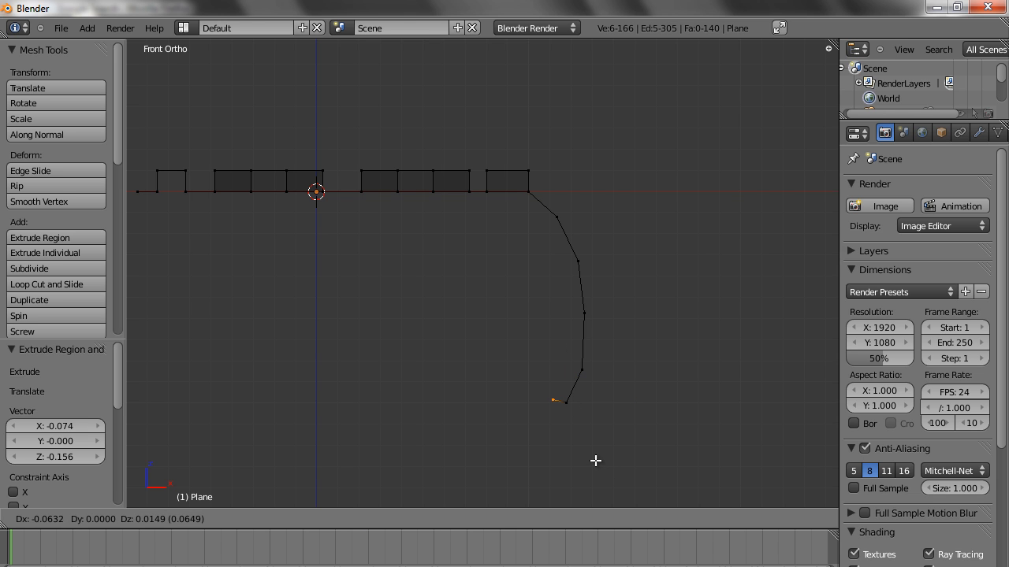
mouse_move(578, 459)
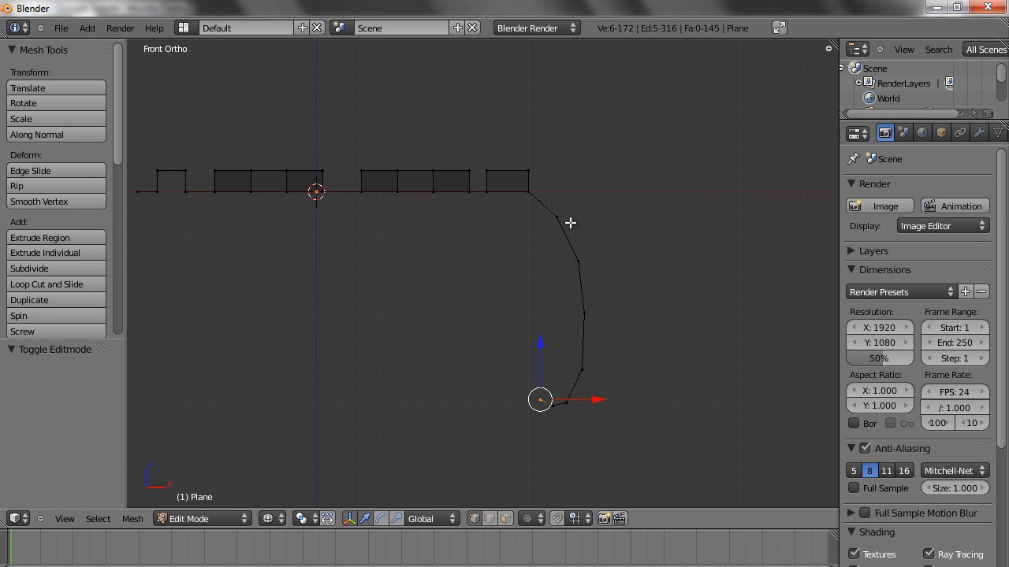
mouse_move(569, 205)
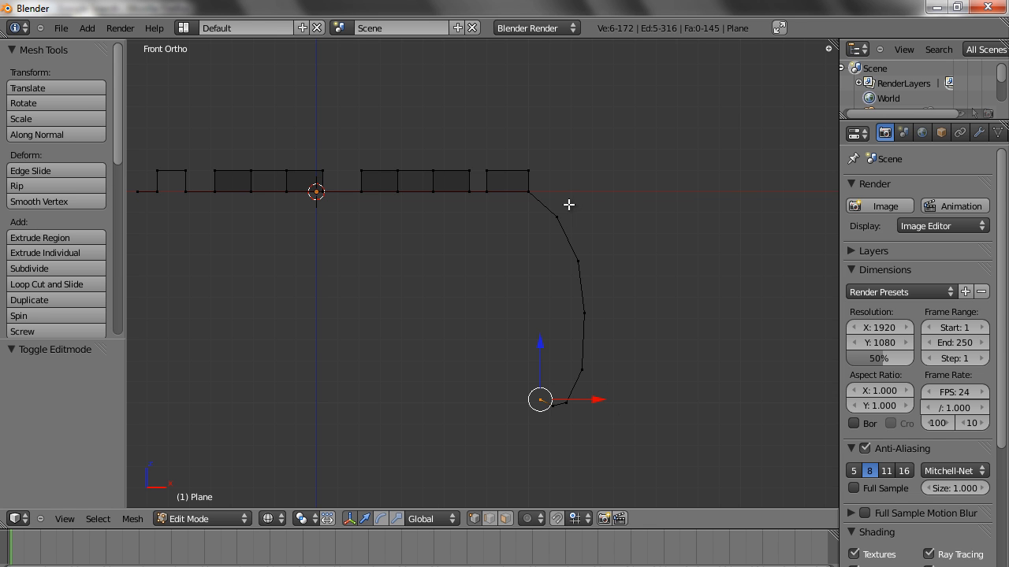